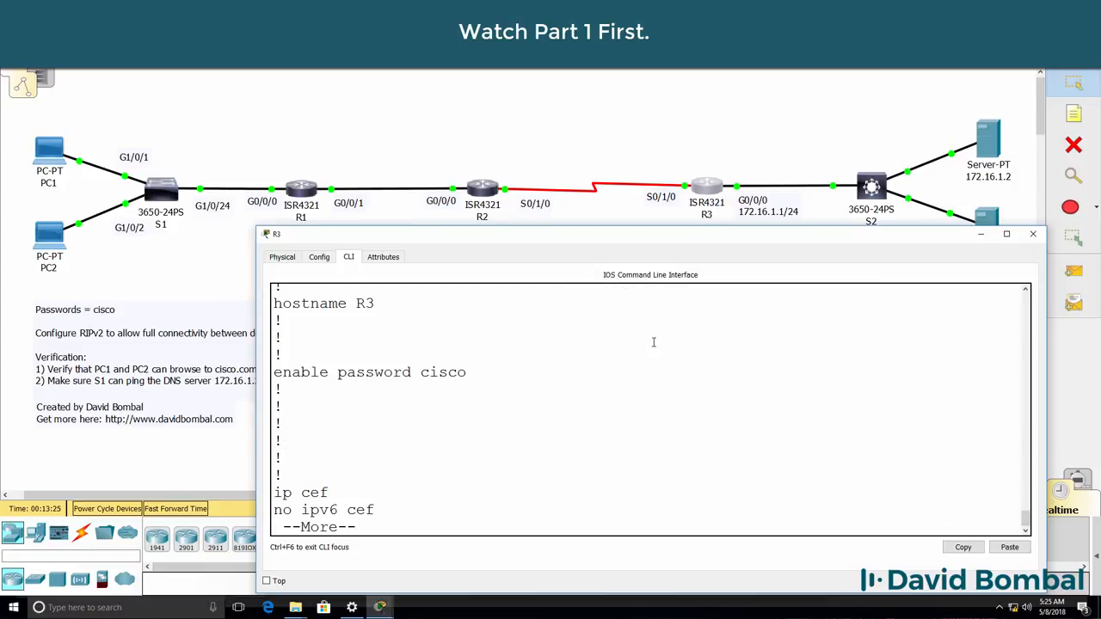
Turn off RIP auto-summary on R3, save R1 and R2 with wr, and quit the lab
key("space")
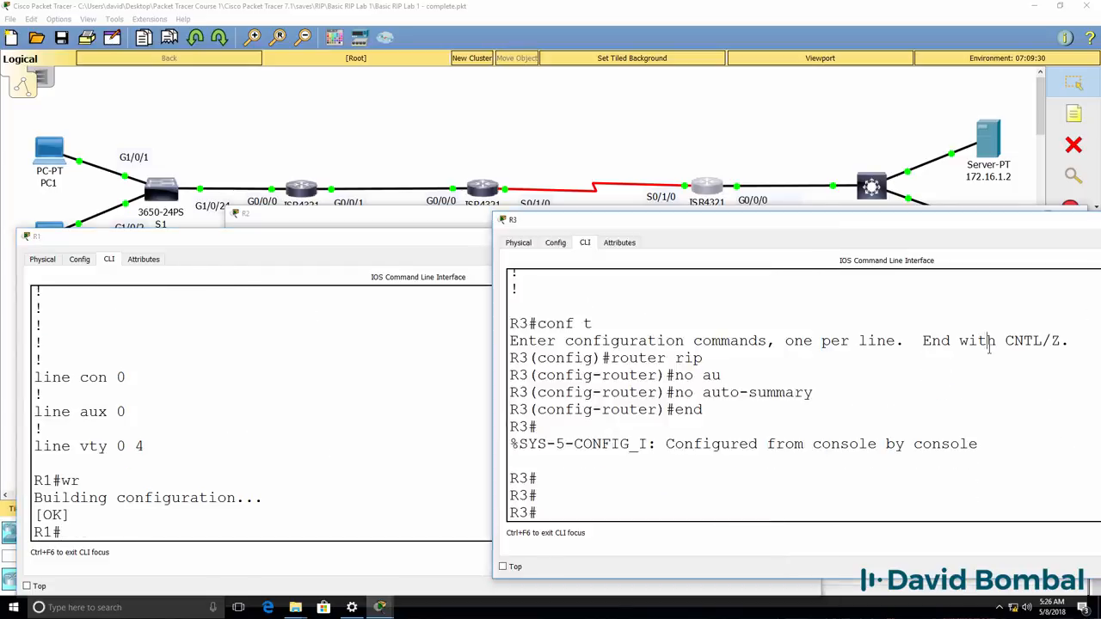
type("wr")
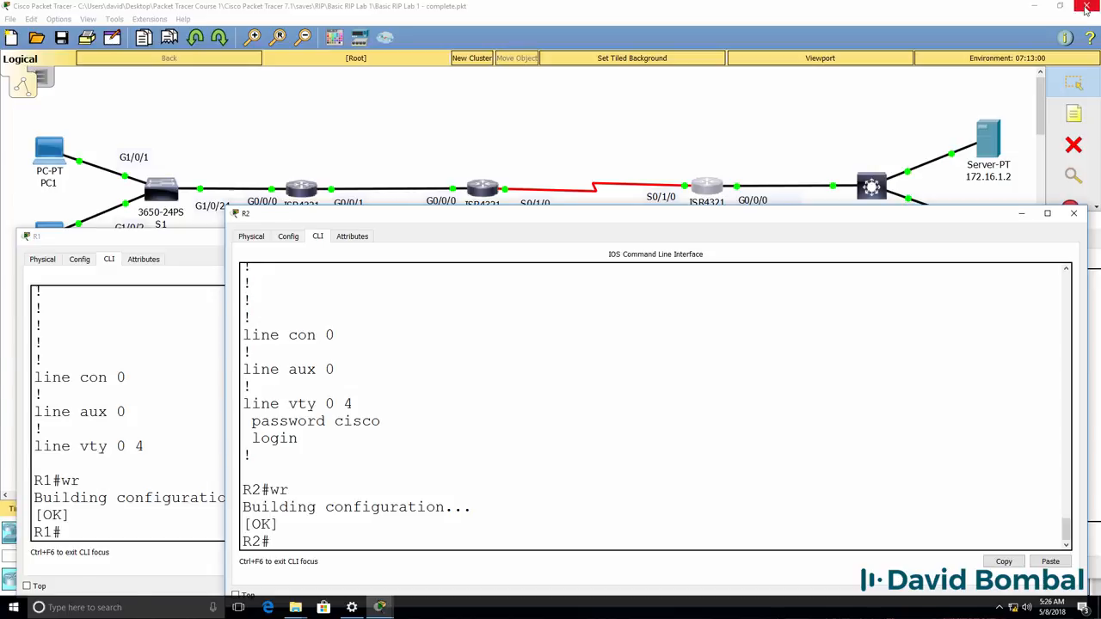
left_click(1084, 7)
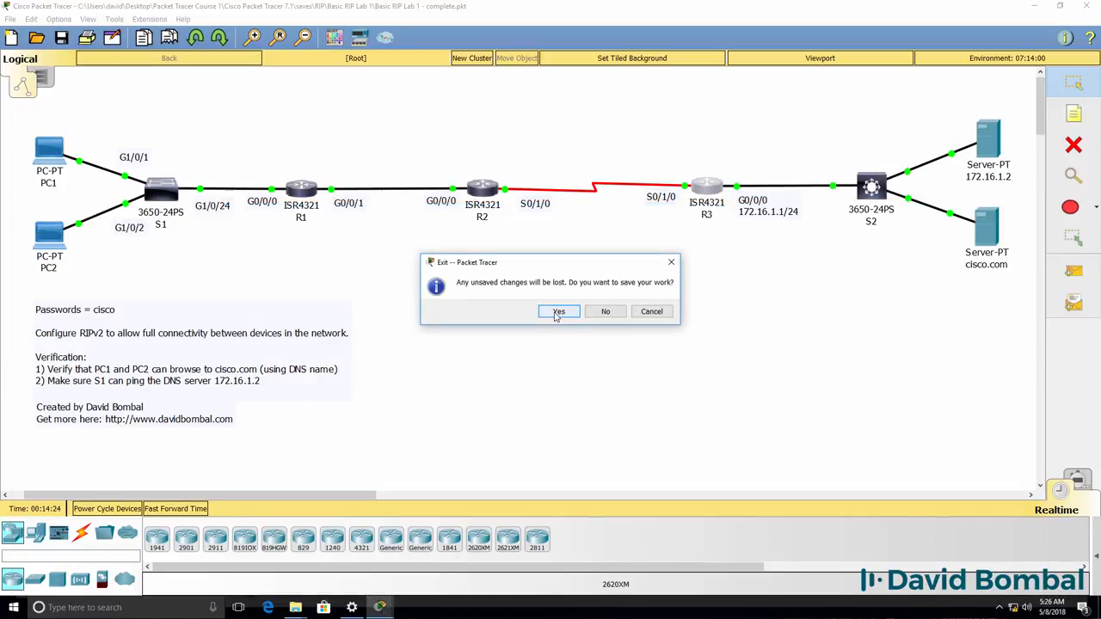
Save changes on exit, then reopen 'Basic RIP Lab 1 - complete' from File Explorer
left_click(559, 312)
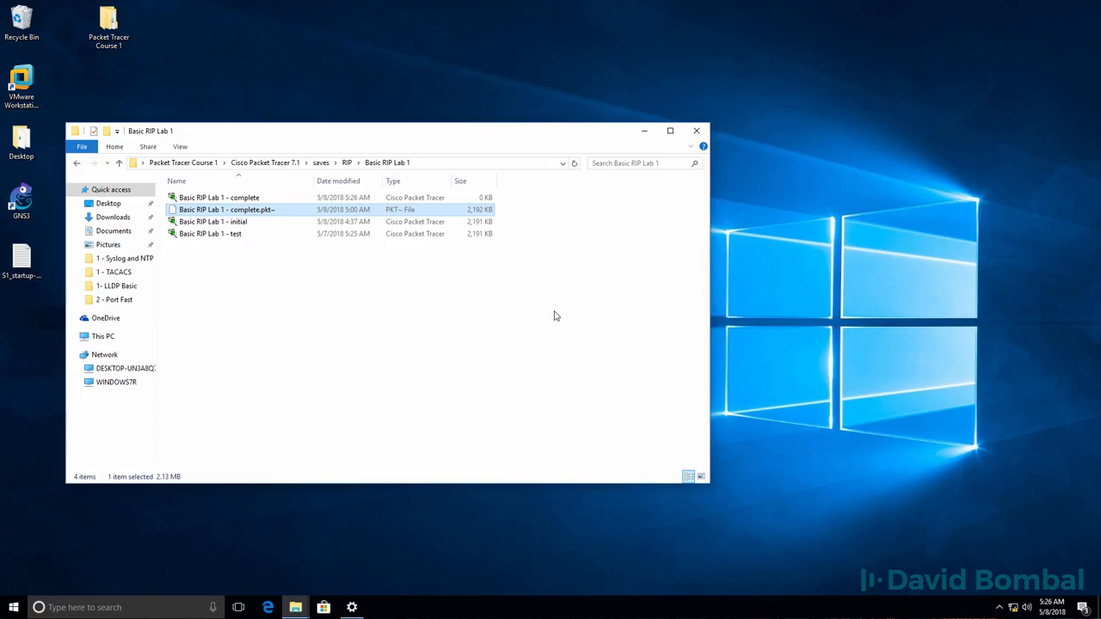
double_click(227, 209)
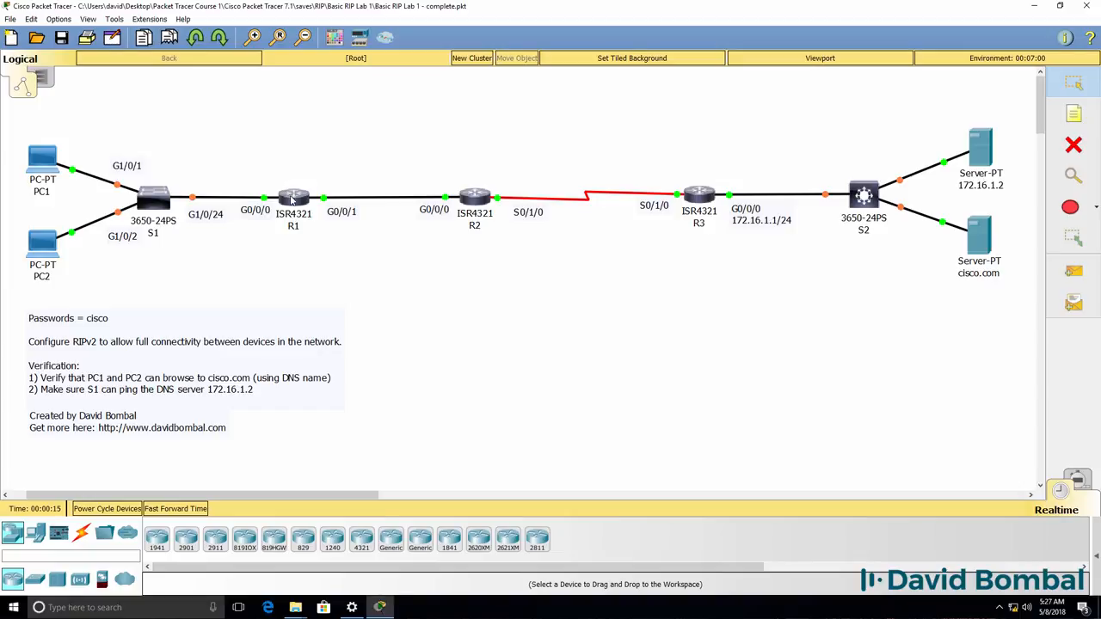
double_click(293, 198)
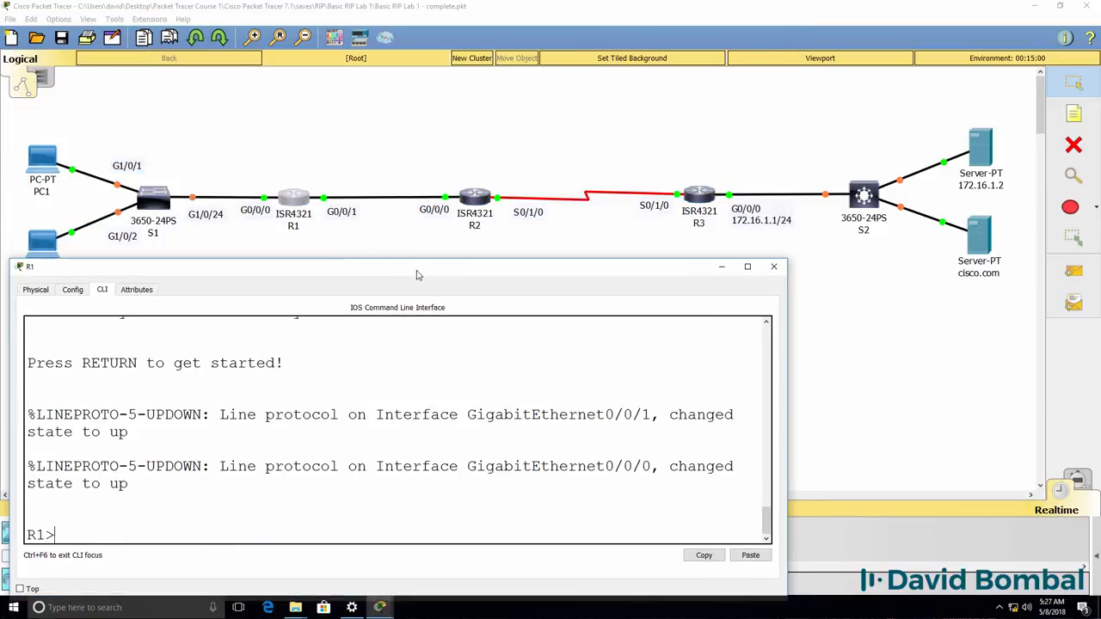
type("en")
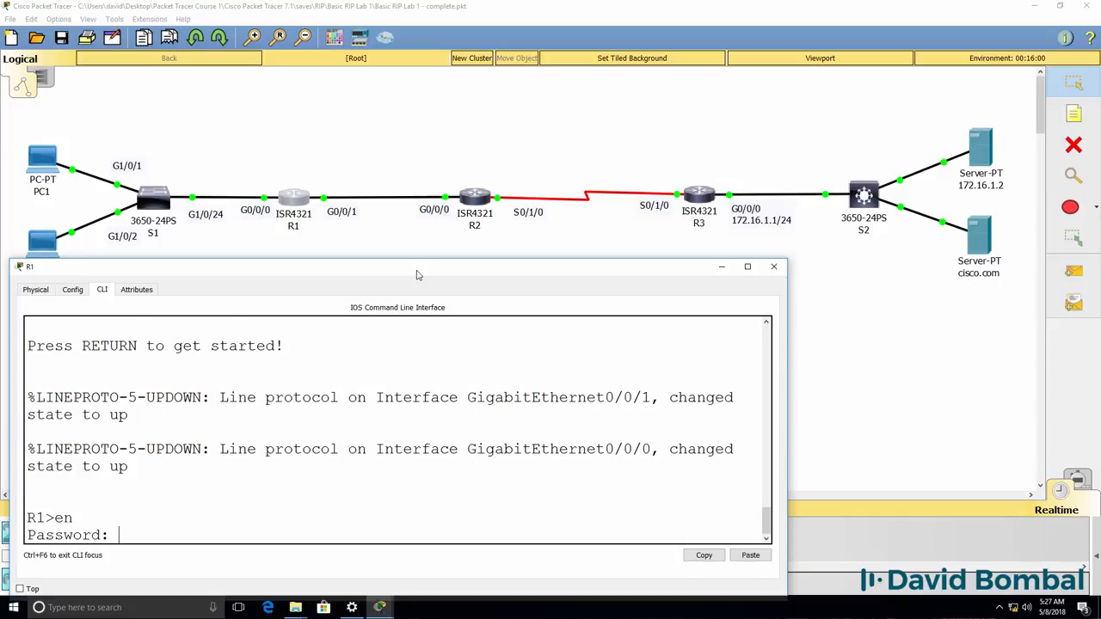
type("show ip route")
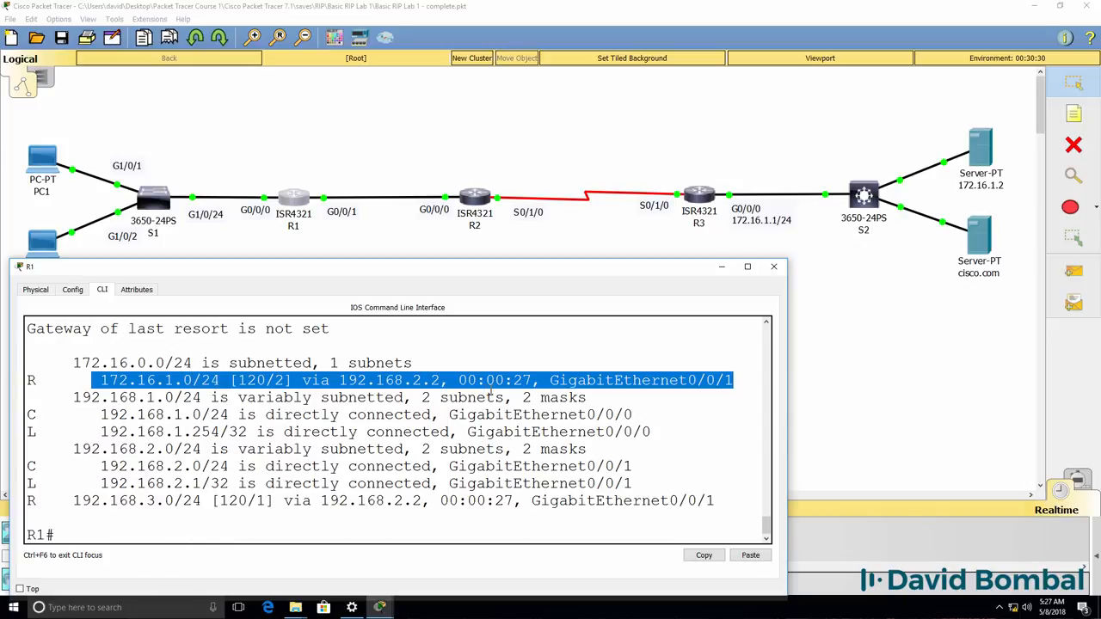
type("ping 172.16.1.")
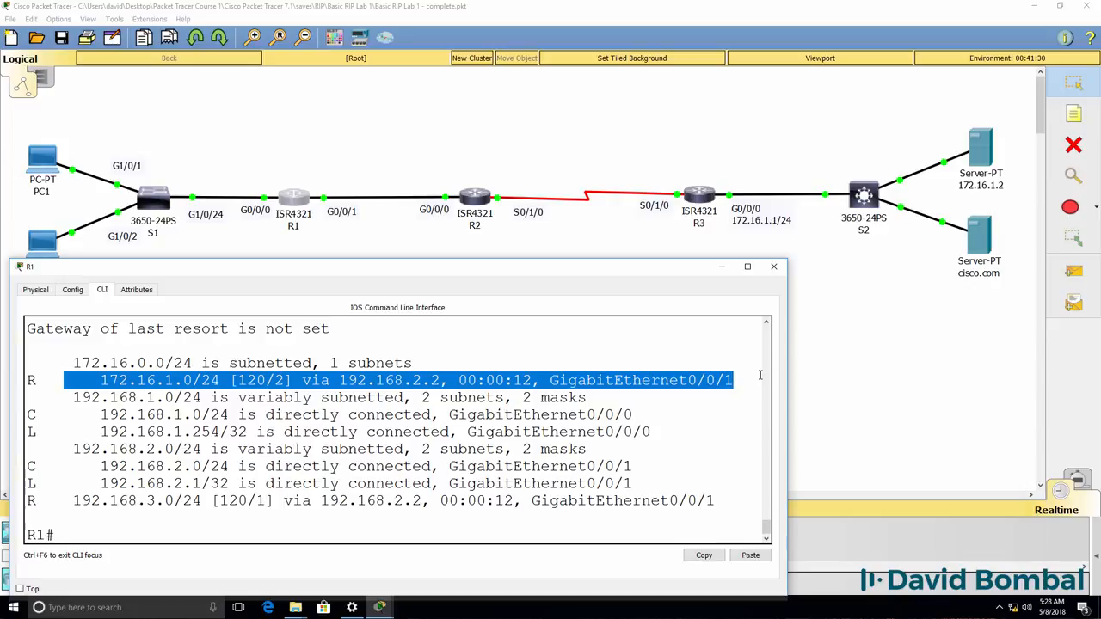
type("show running-config")
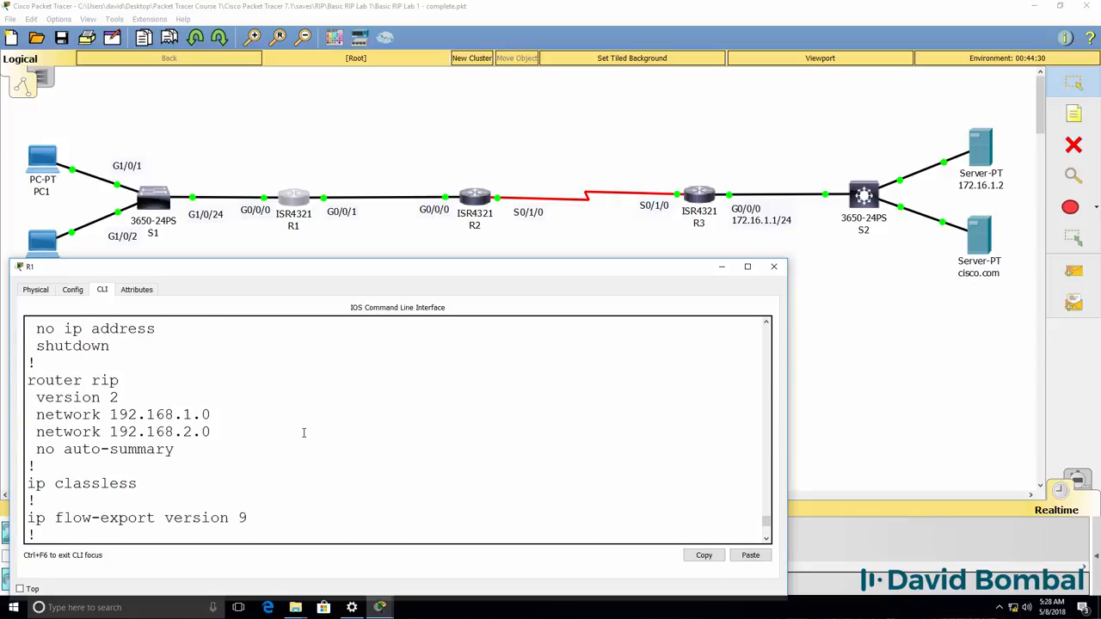
left_click_drag(29, 379, 176, 449)
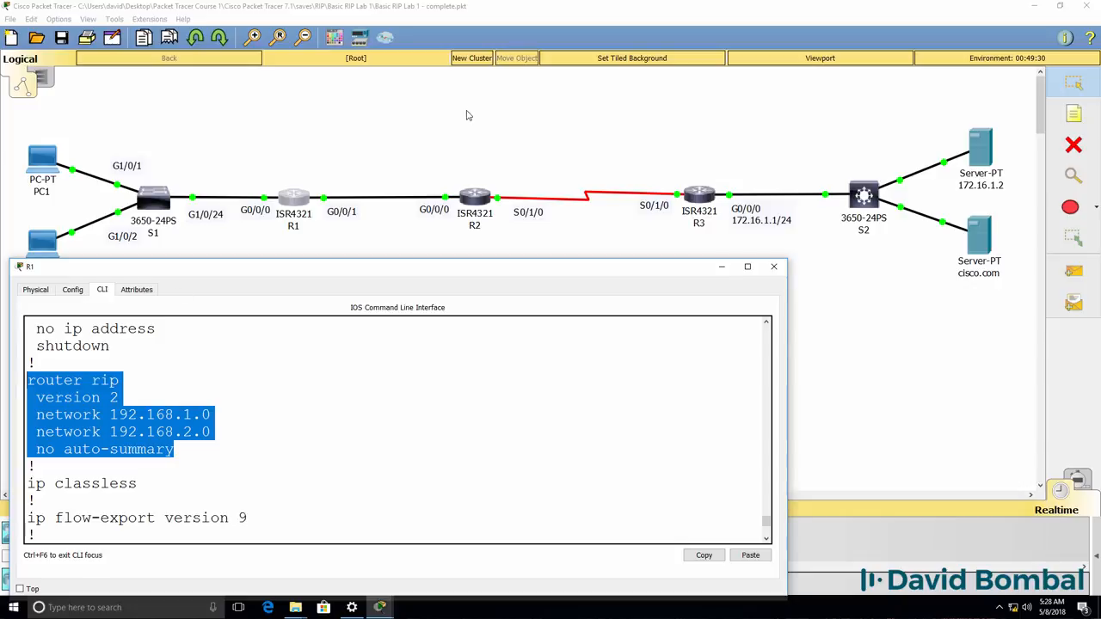
left_click(772, 266)
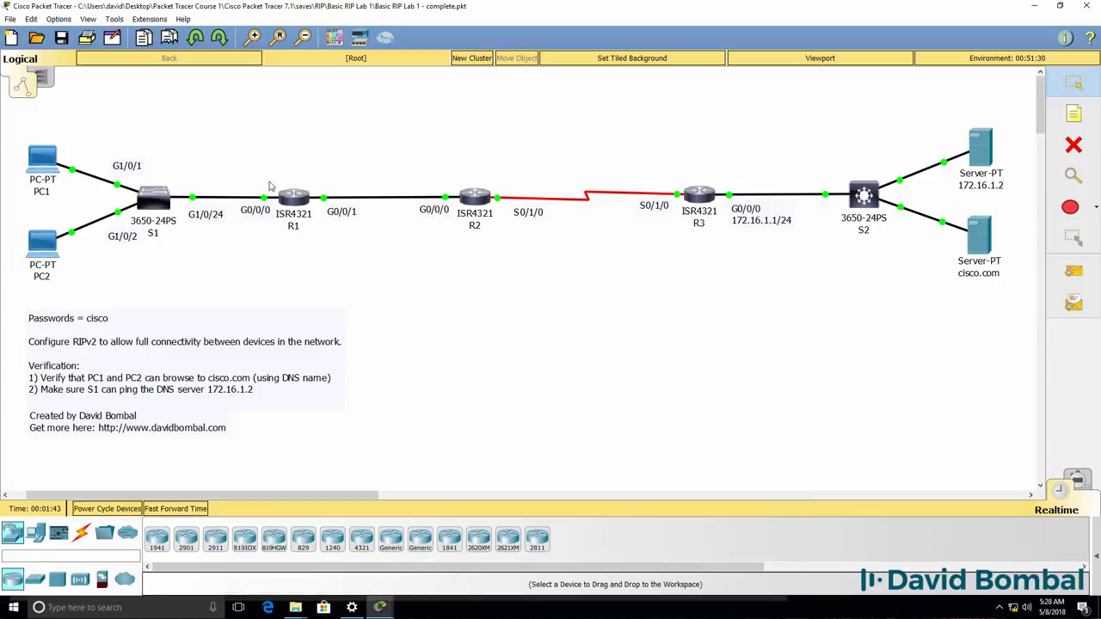
mouse_move(274, 184)
type("c")
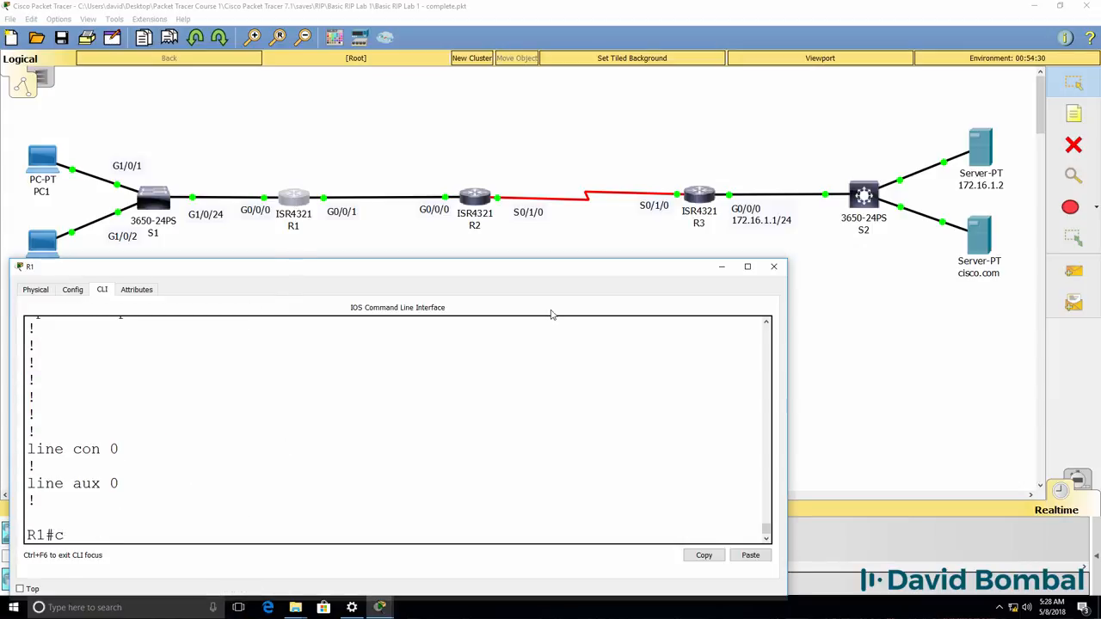
Give R1 Loopback0 address 172.16.2.1/24 and advertise network 172.16.0.0 in RIP
type("onf t")
type("ip address 172.16.")
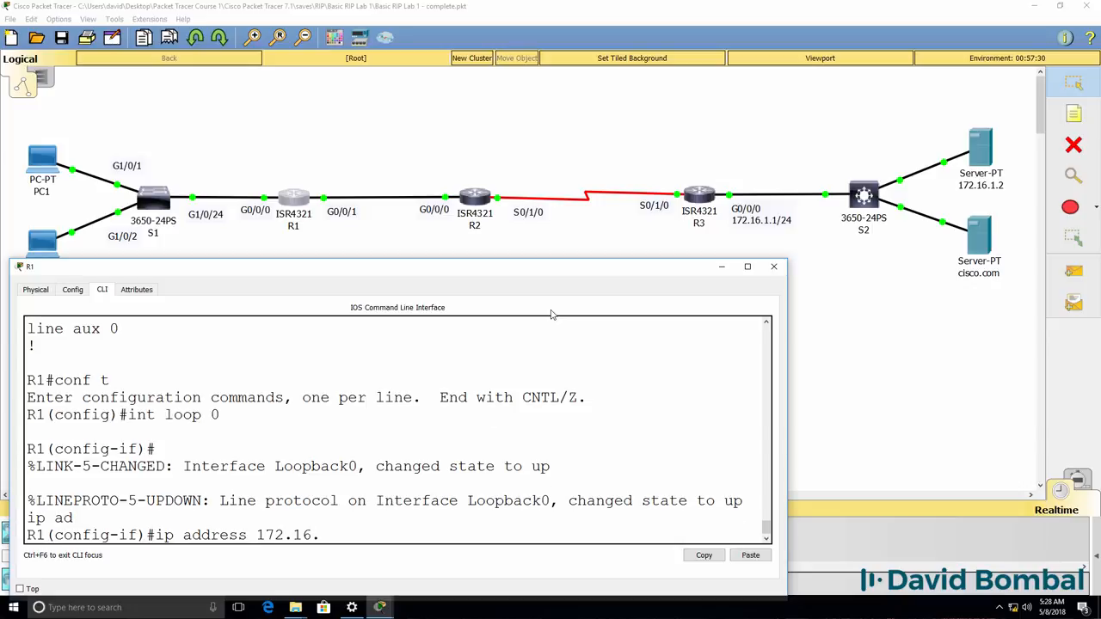
type("2.1 255.255.255.0")
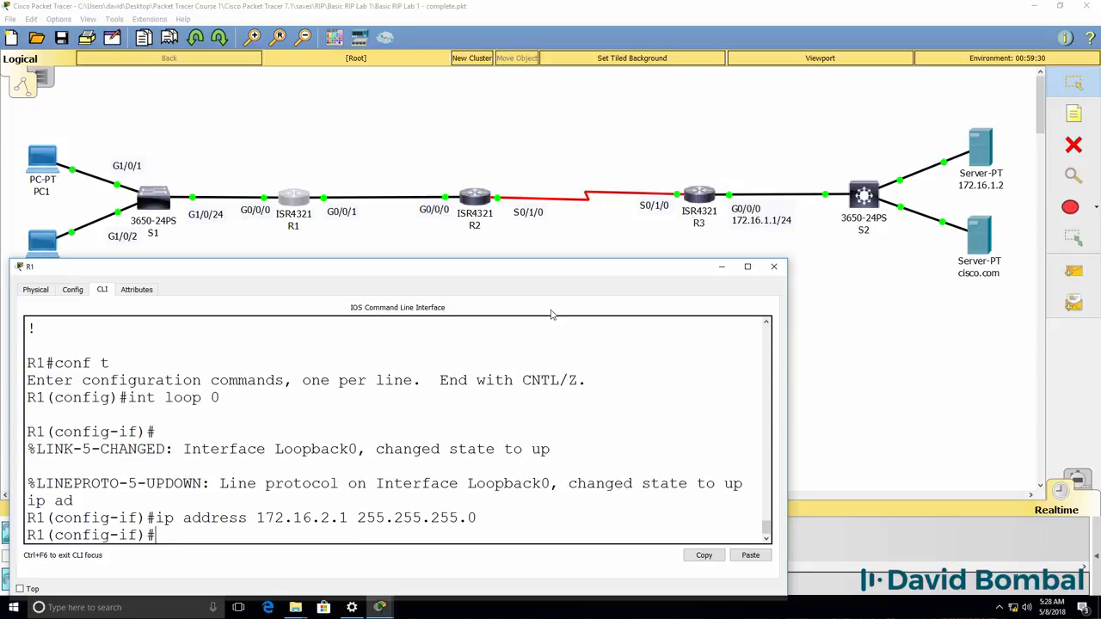
type("router rip")
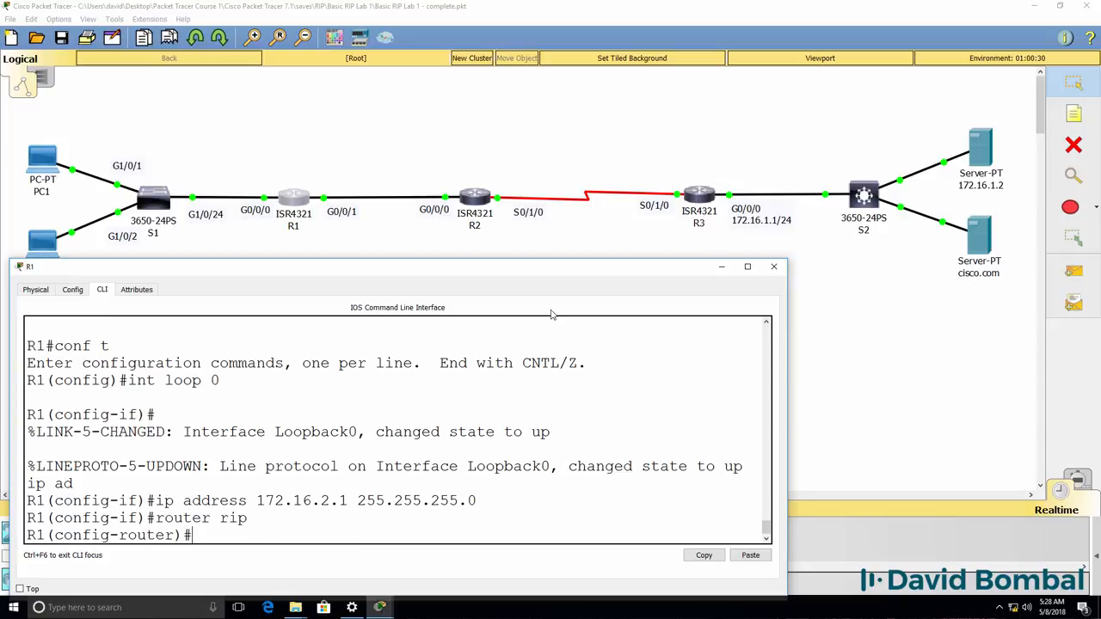
type("network 172.1")
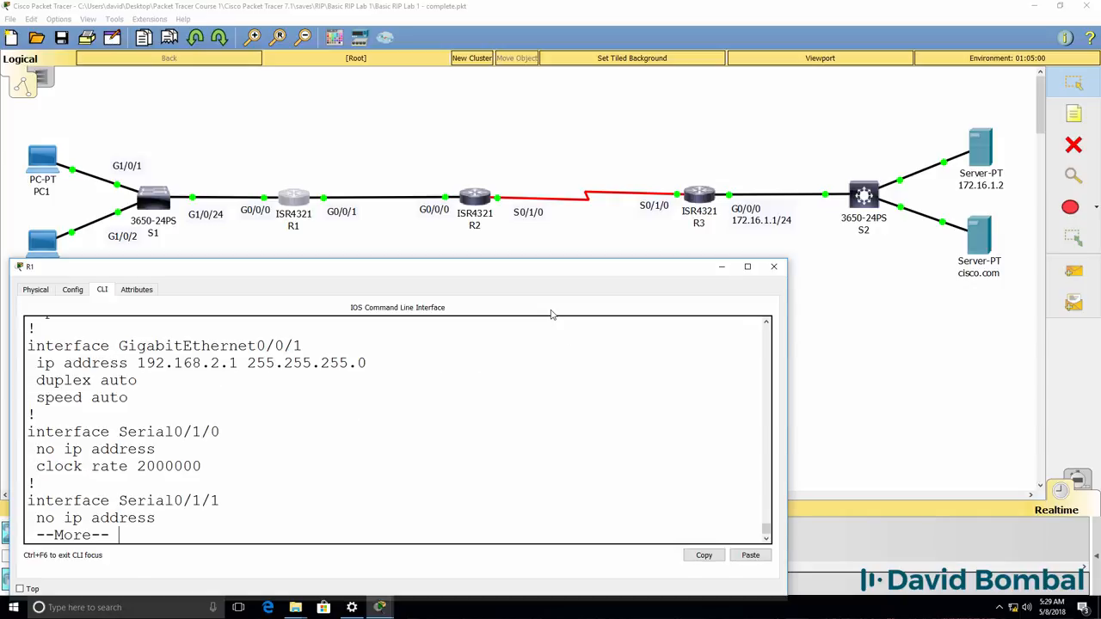
key("space")
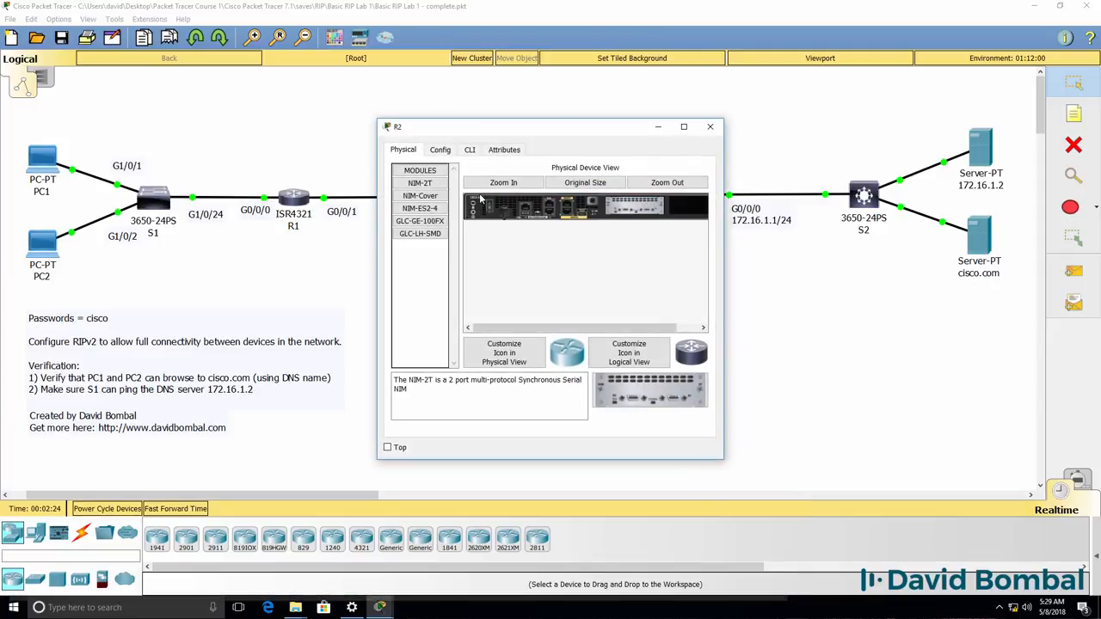
On R2, verify RIP routes to 172.16.1.0 and 172.16.2.0, then ping and traceroute both
left_click(469, 149)
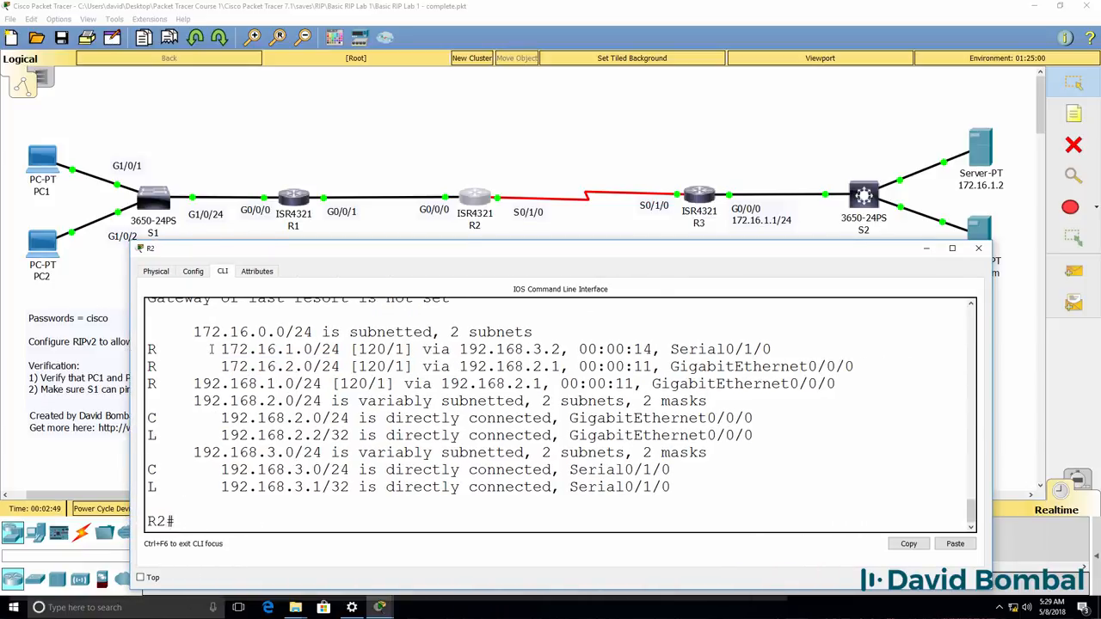
double_click(279, 349)
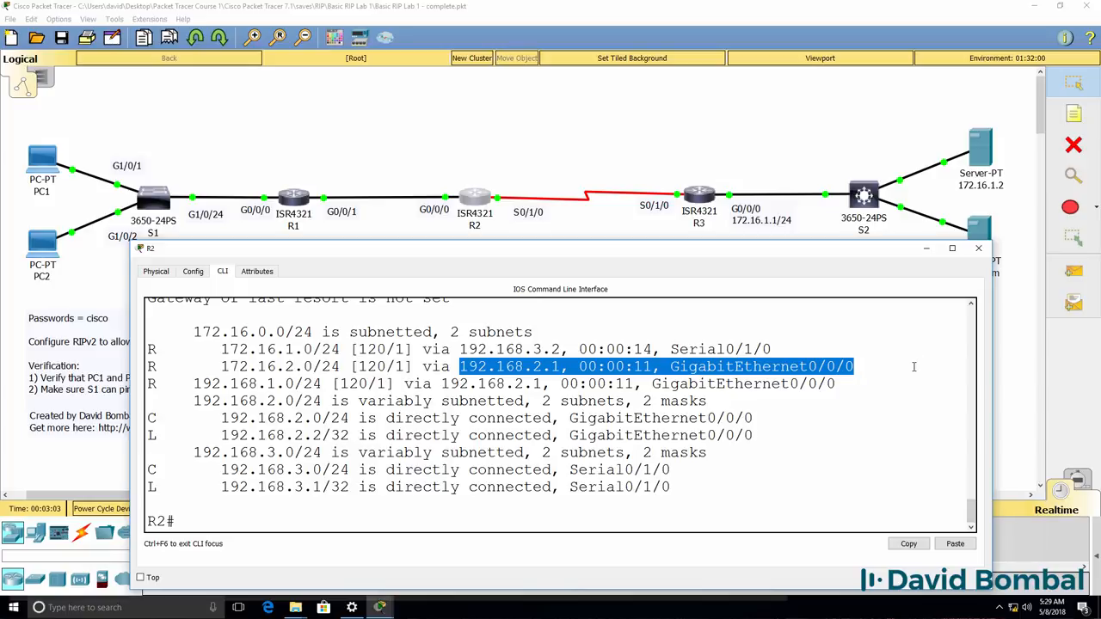
type("ping 172.16.1.1")
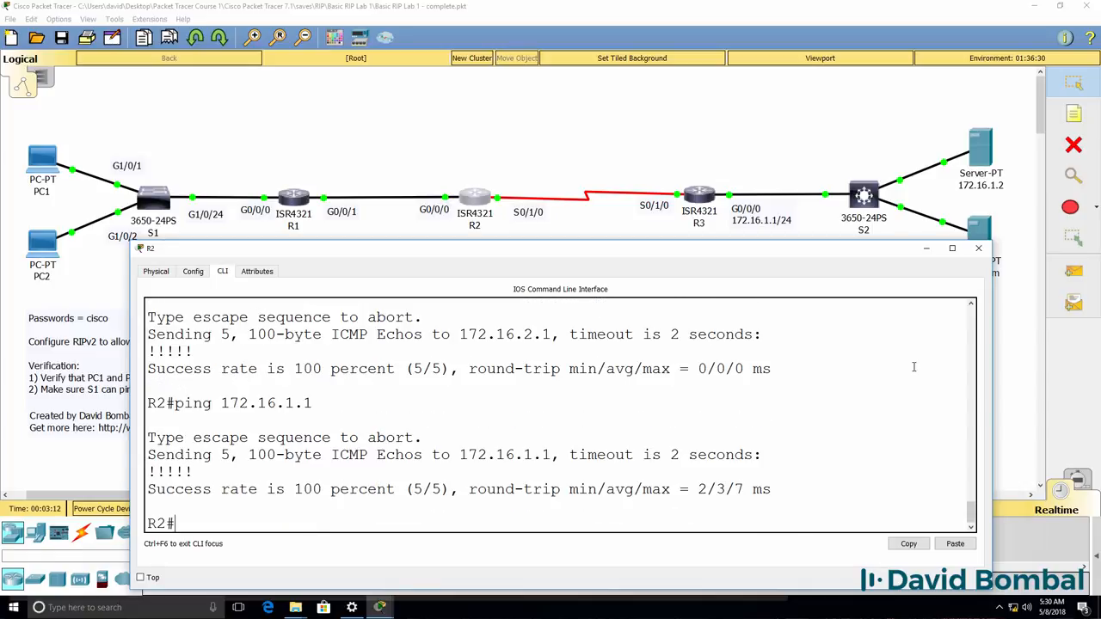
type("traceroute 172.16.2.1")
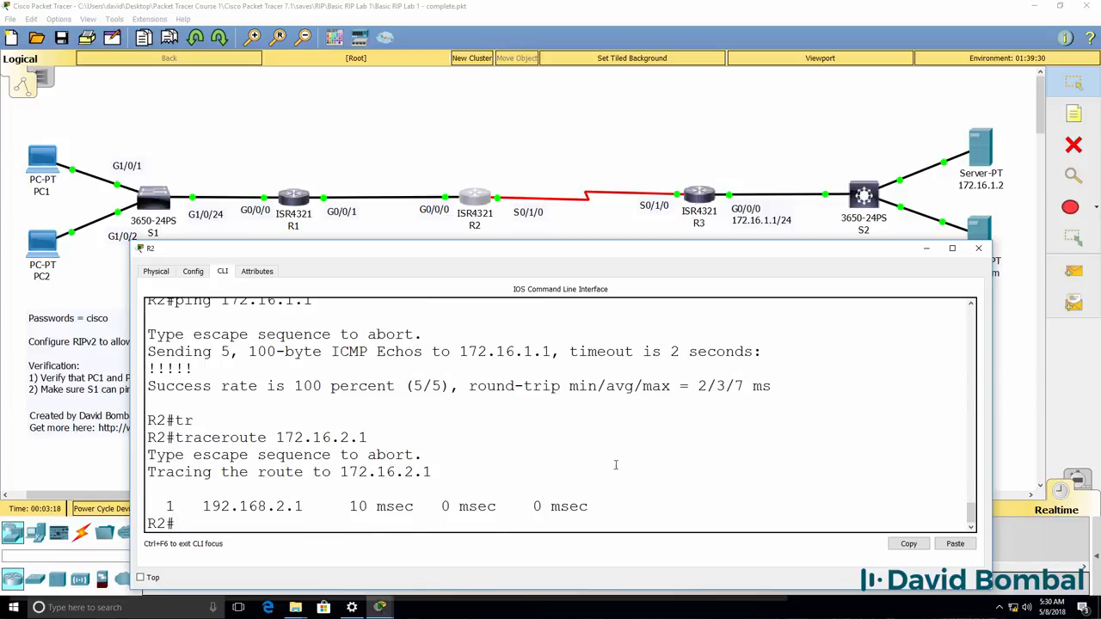
type("traceroute 172.16.2.1.2")
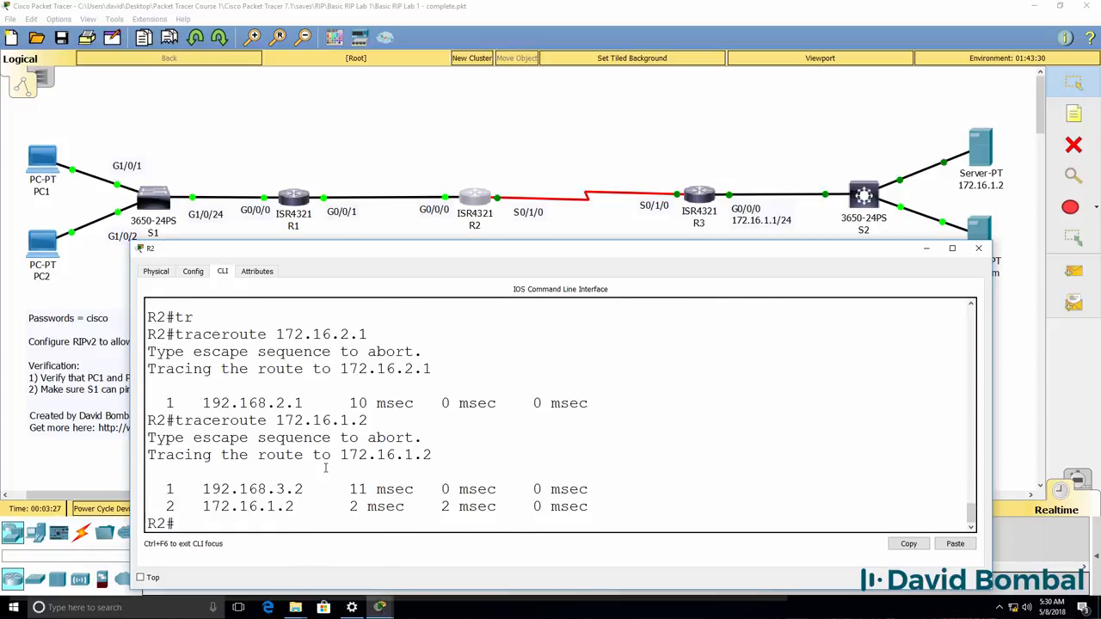
mouse_move(996, 150)
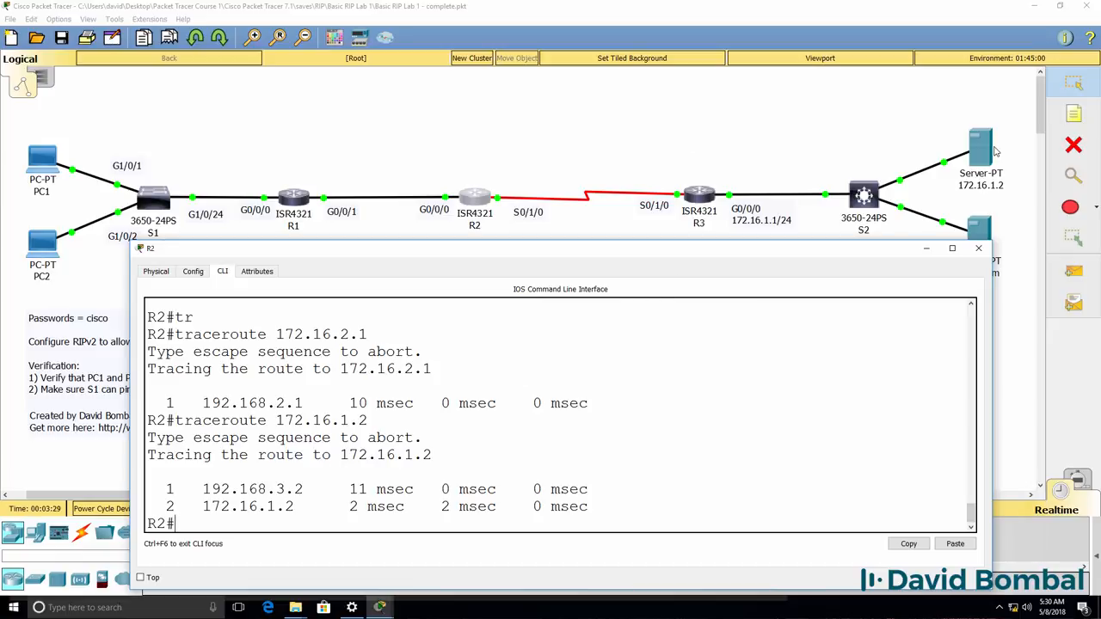
Page through R3's running configuration to review its RIP settings
double_click(252, 489)
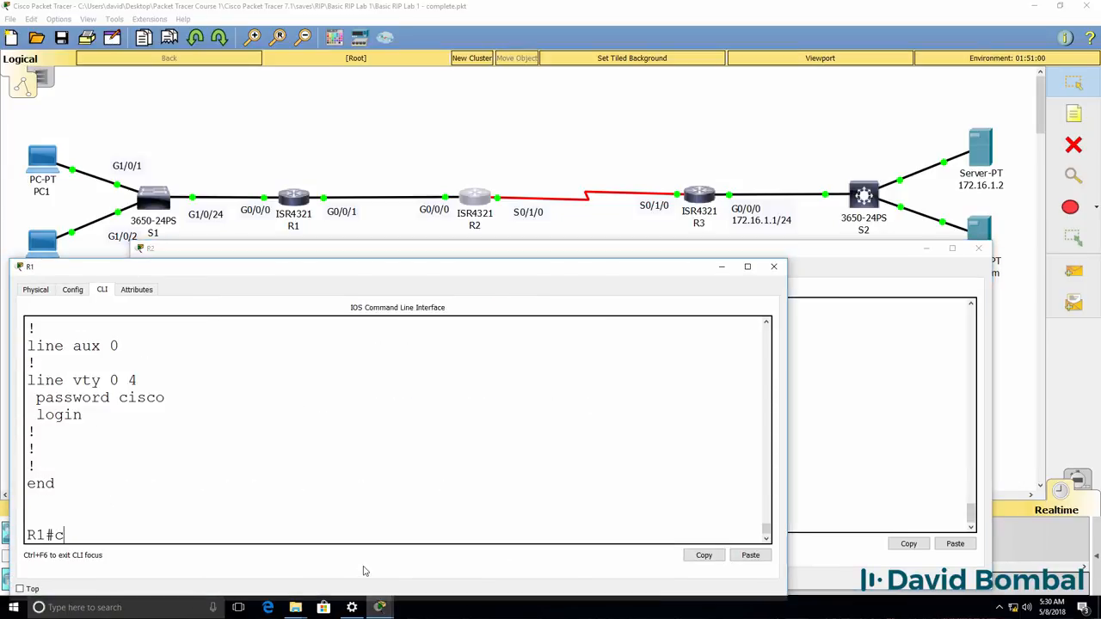
type("router rip")
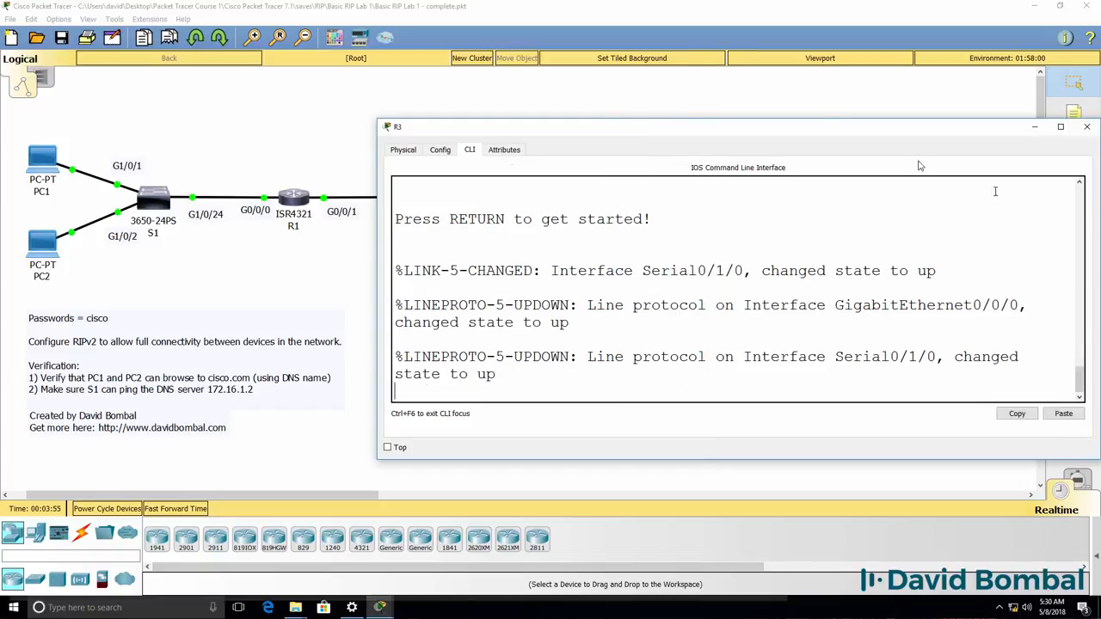
type("en")
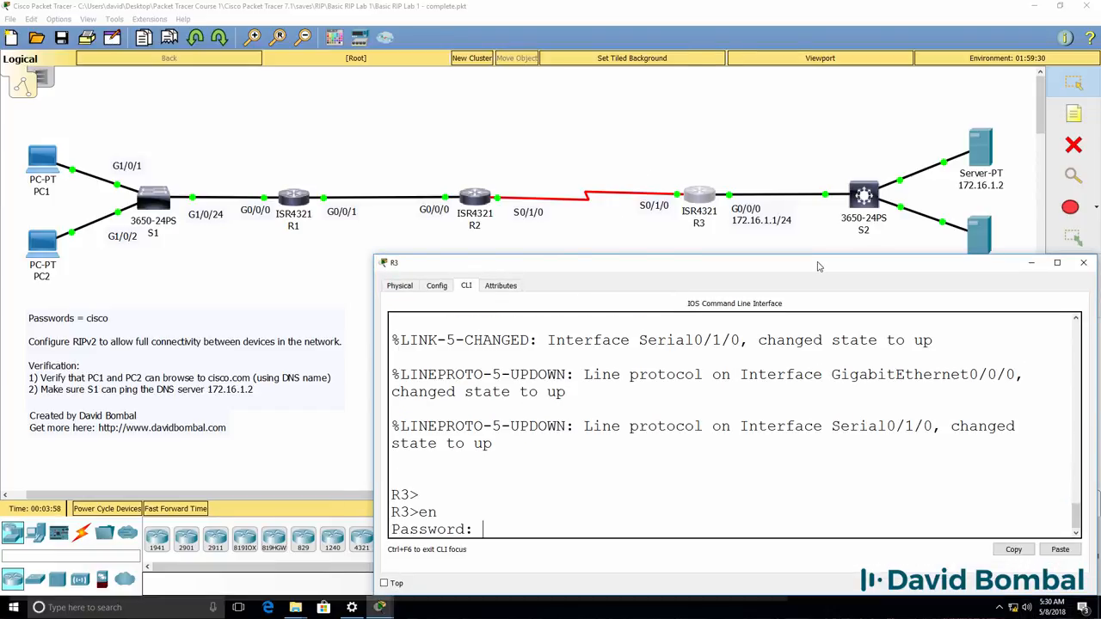
type("router r")
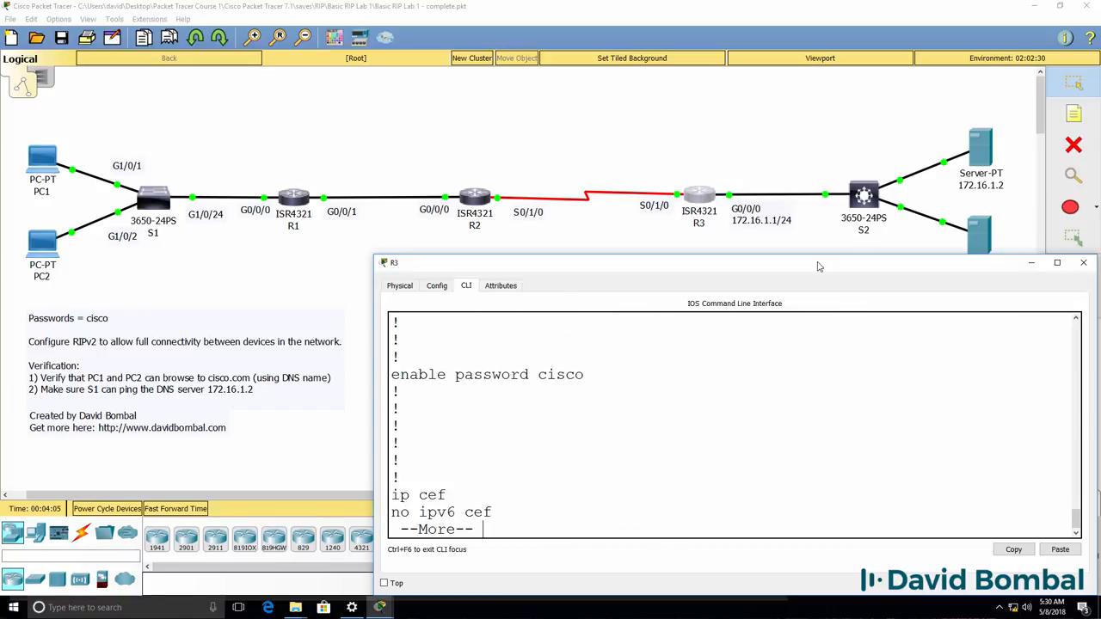
key("space")
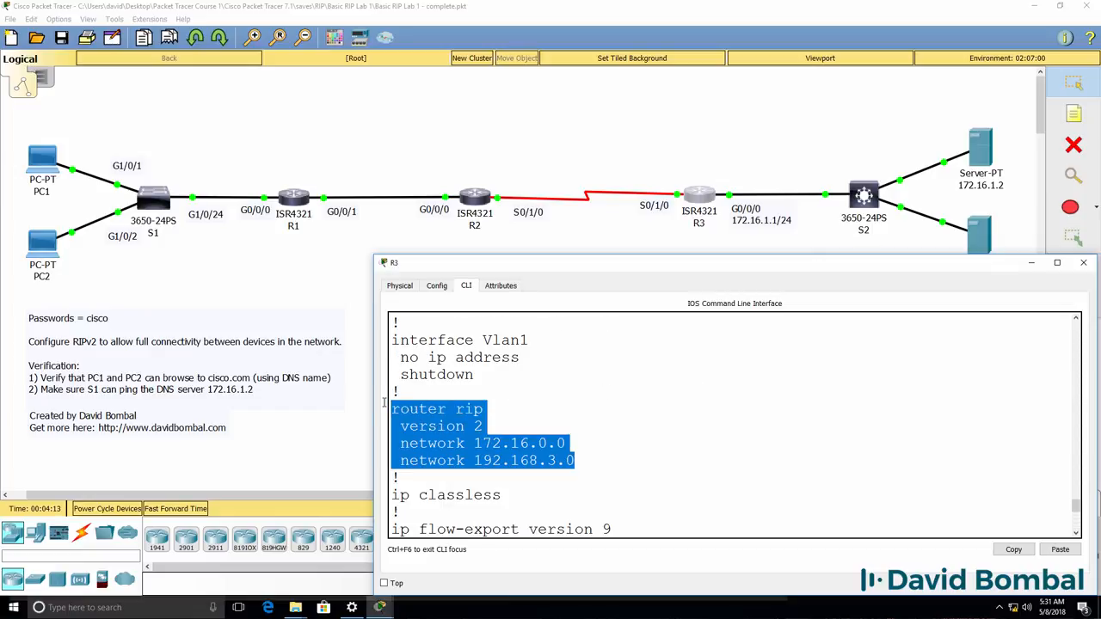
mouse_move(386, 406)
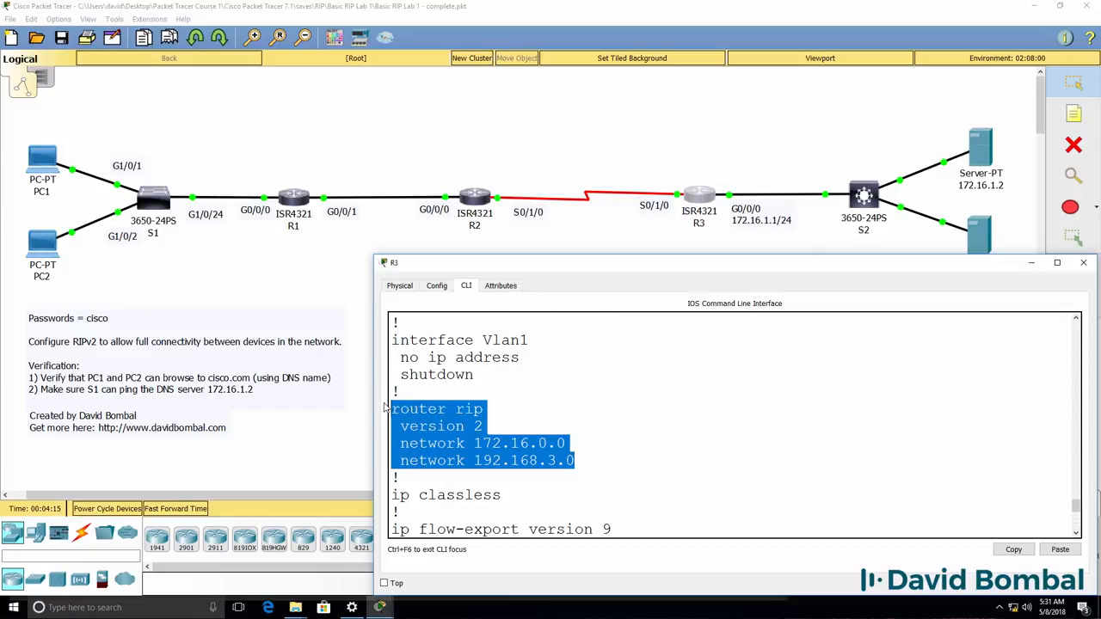
Save the running configurations of R3 and R1 with wr
type("wr")
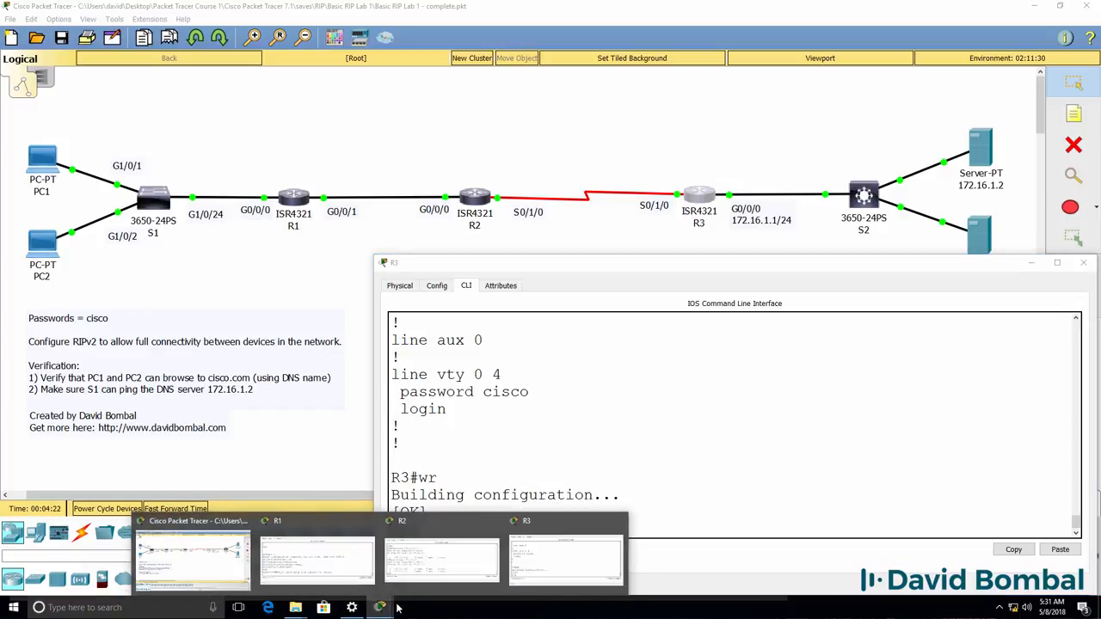
left_click(317, 559)
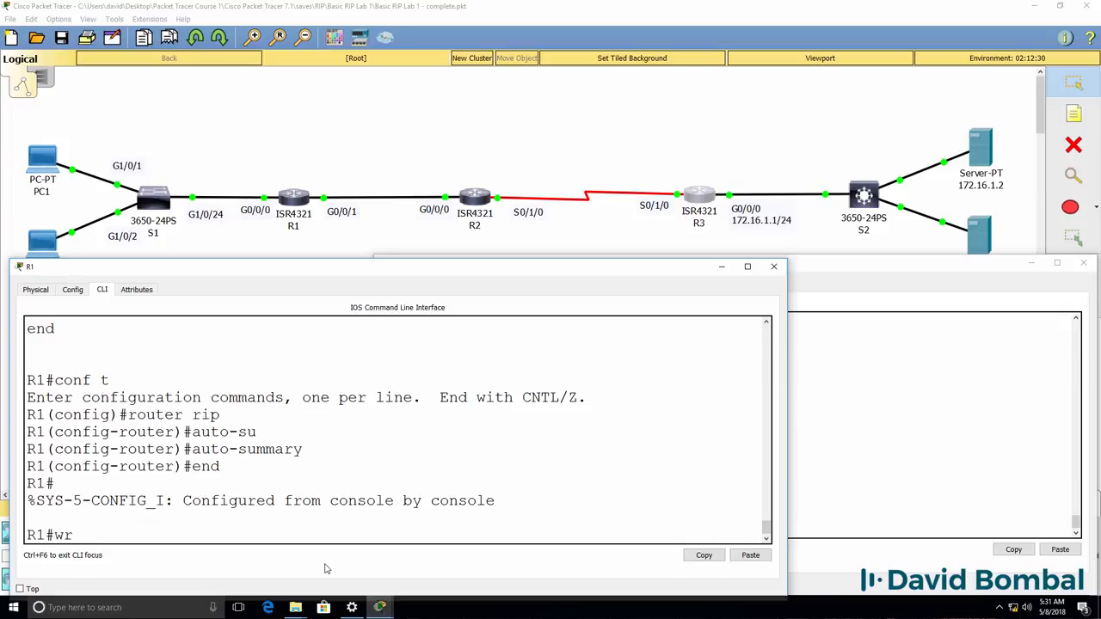
key("enter")
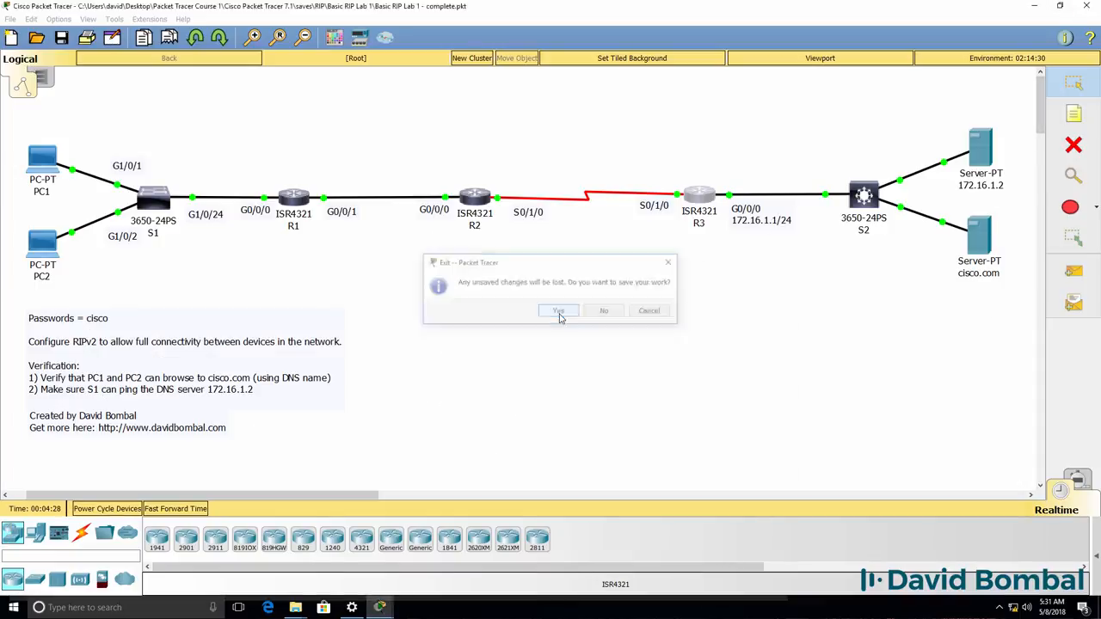
Confirm saving on exit and reopen 'Basic RIP Lab 1 - complete' from File Explorer
left_click(558, 311)
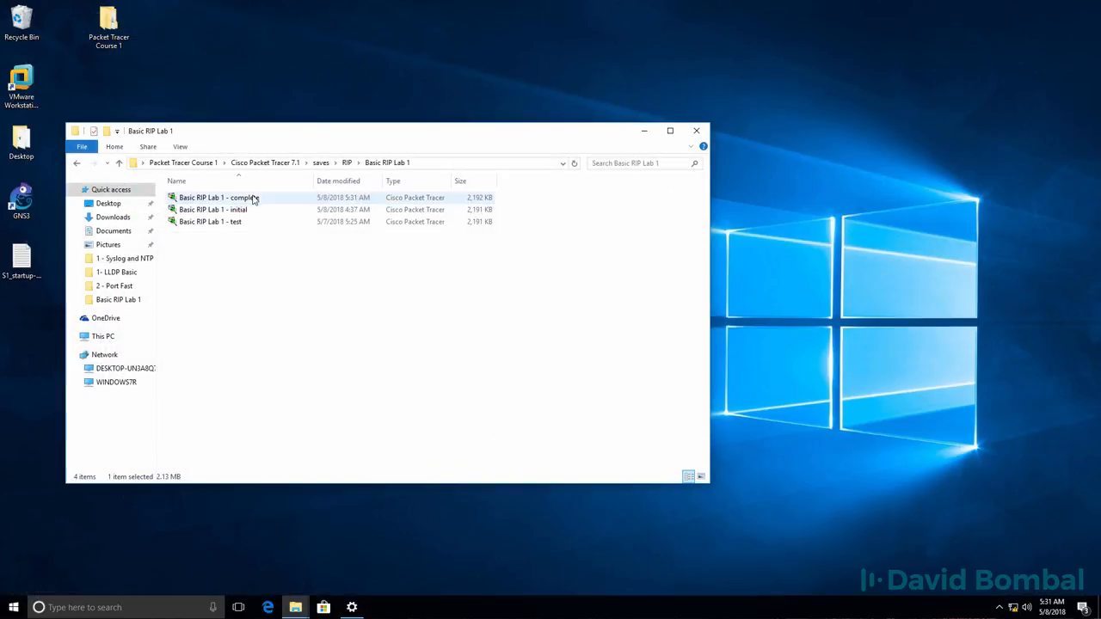
double_click(217, 198)
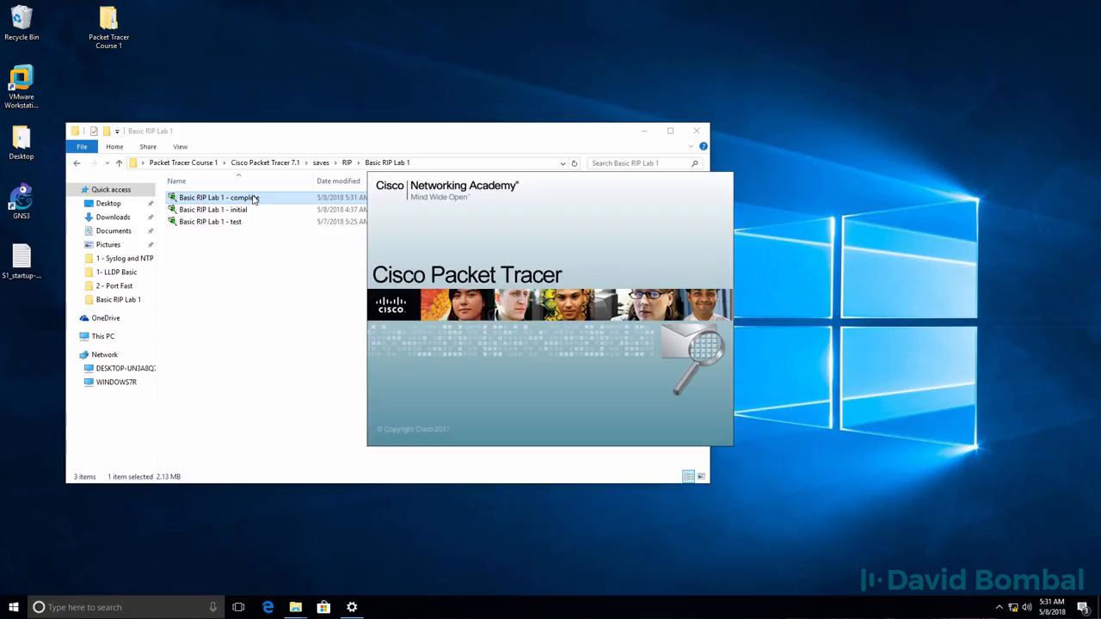
double_click(219, 197)
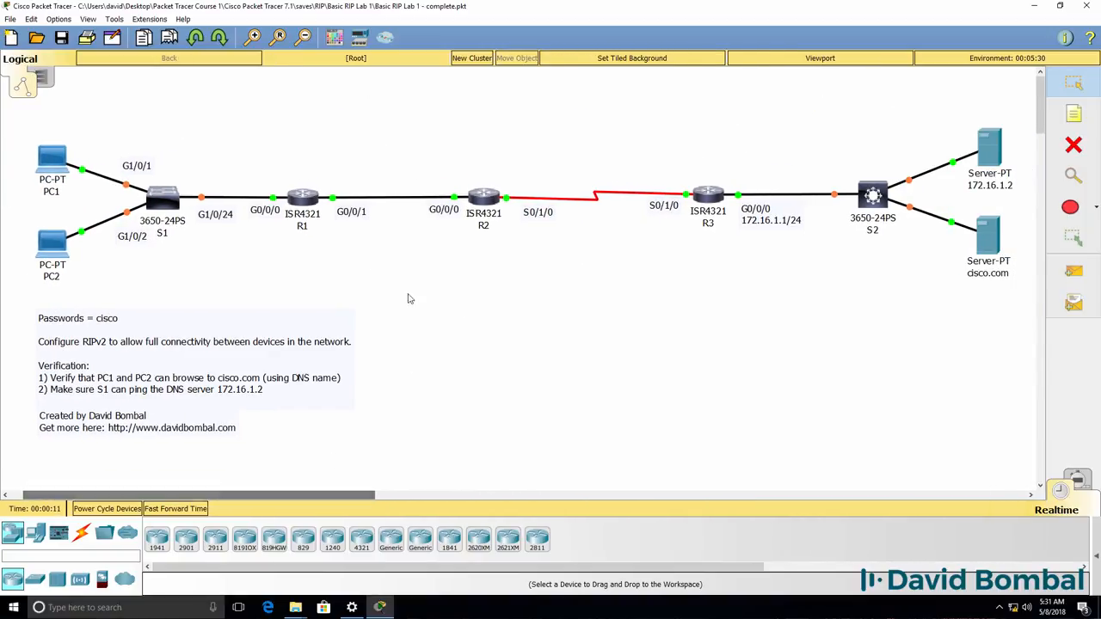
On R2, highlight the 172.16.0.0/16 routes via 192.168.2.1 and 192.168.3.2, then ping 172.16.2.1
left_click(483, 197)
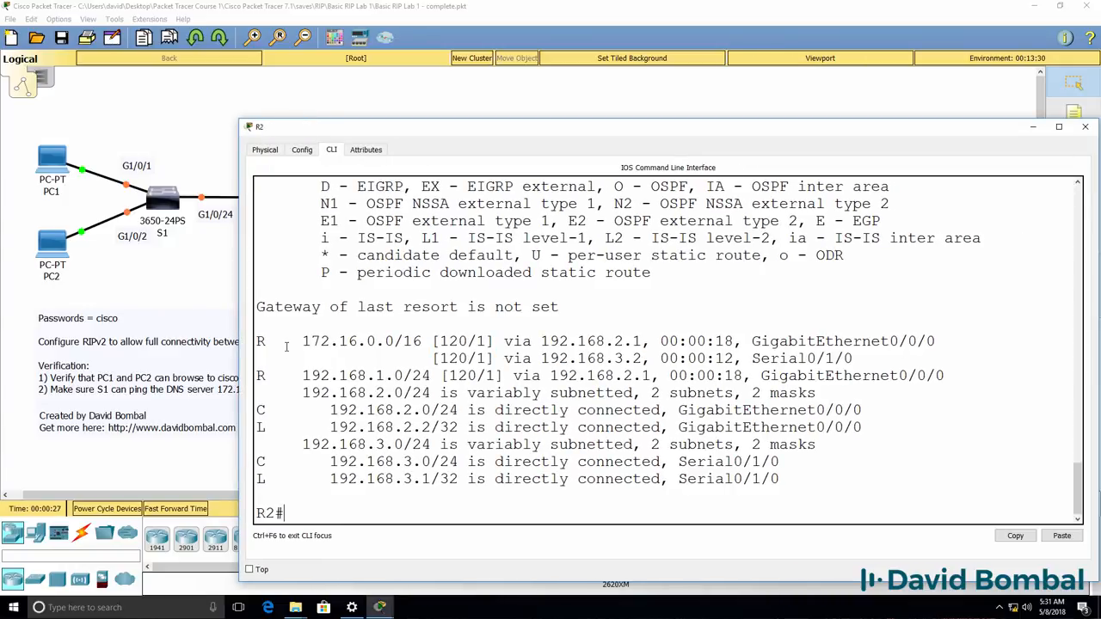
left_click_drag(302, 341, 853, 359)
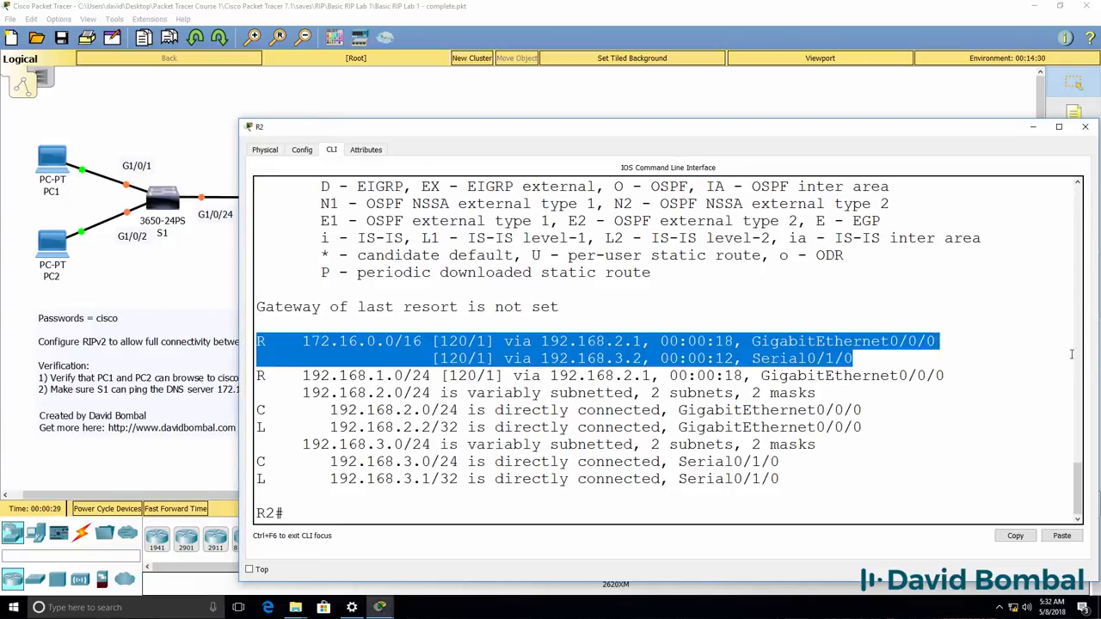
mouse_move(784, 139)
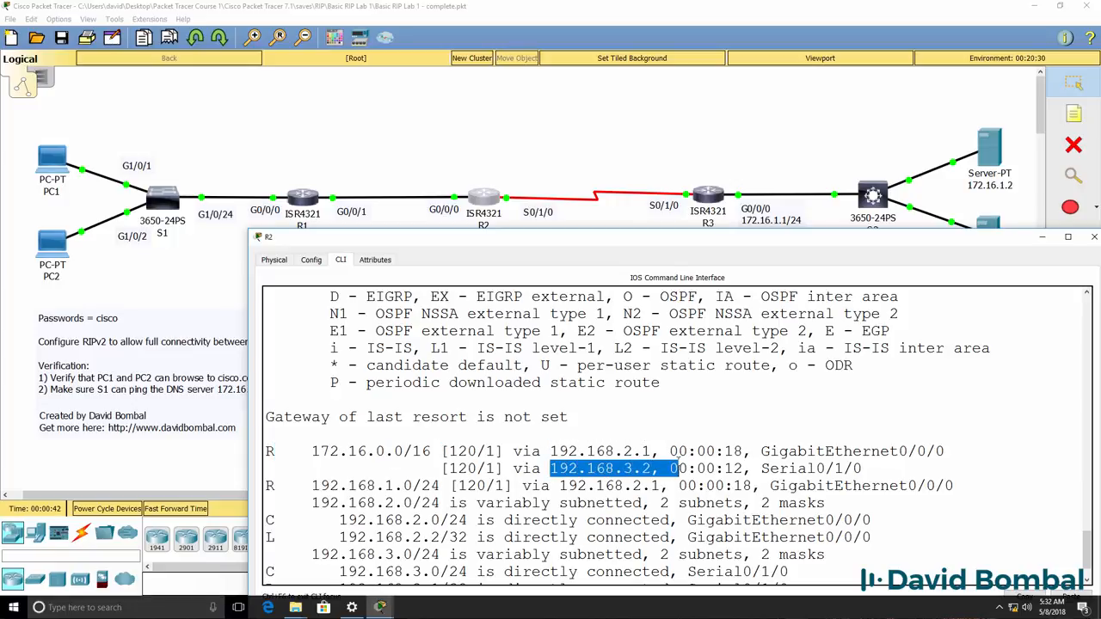
type("ping 172.16.2.1")
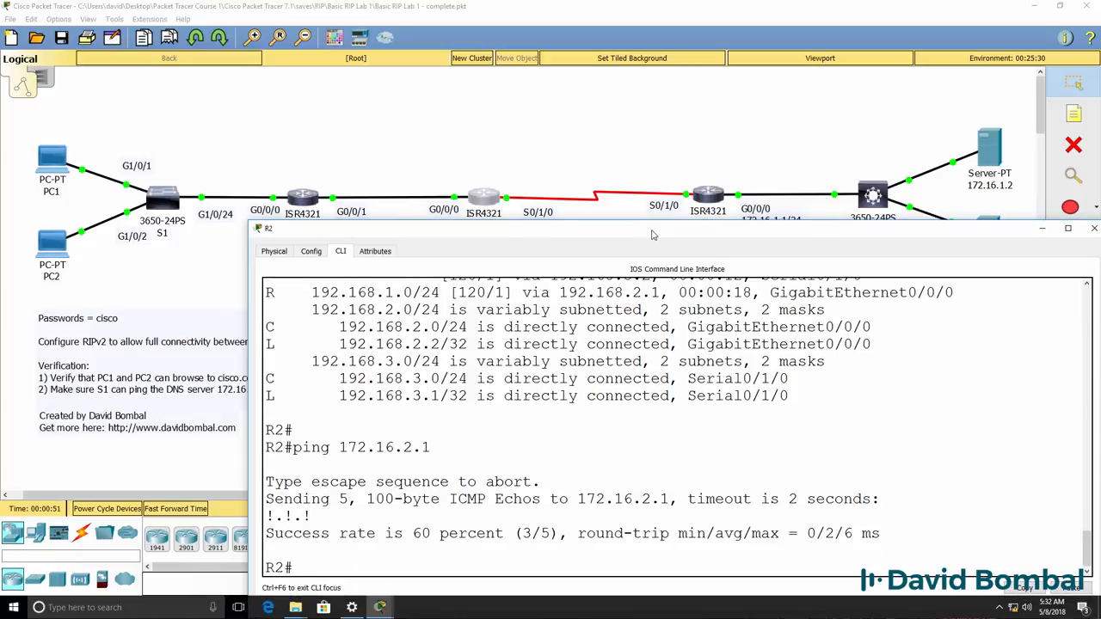
From R2, ping 172.16.2.1 and 172.16.1.2 and recheck routes, getting 60% and 40% success
type("ping")
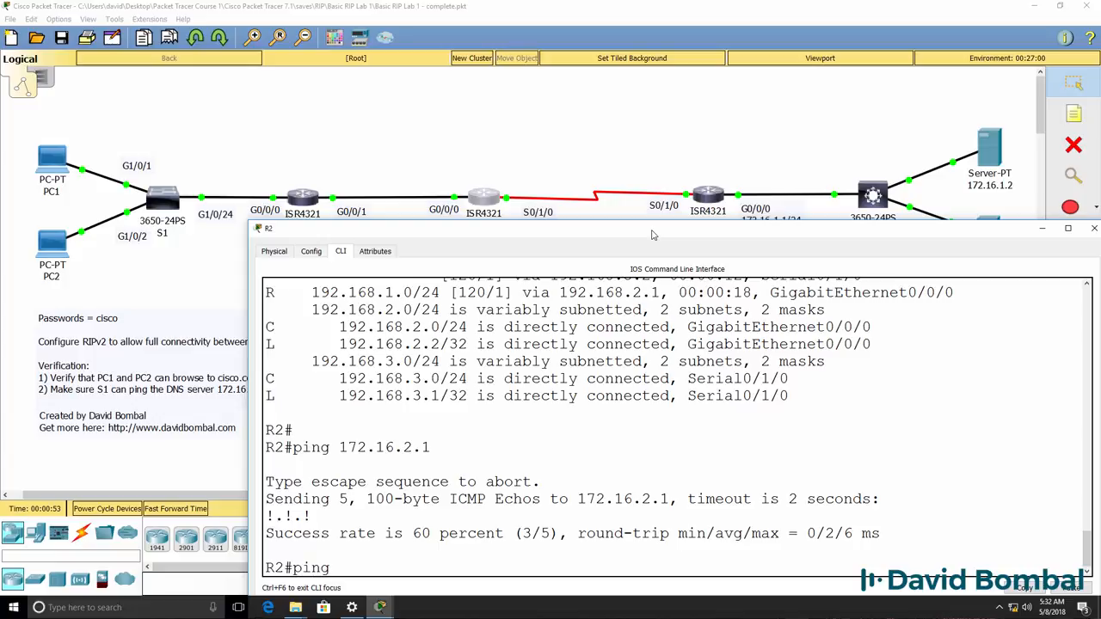
type("172.1")
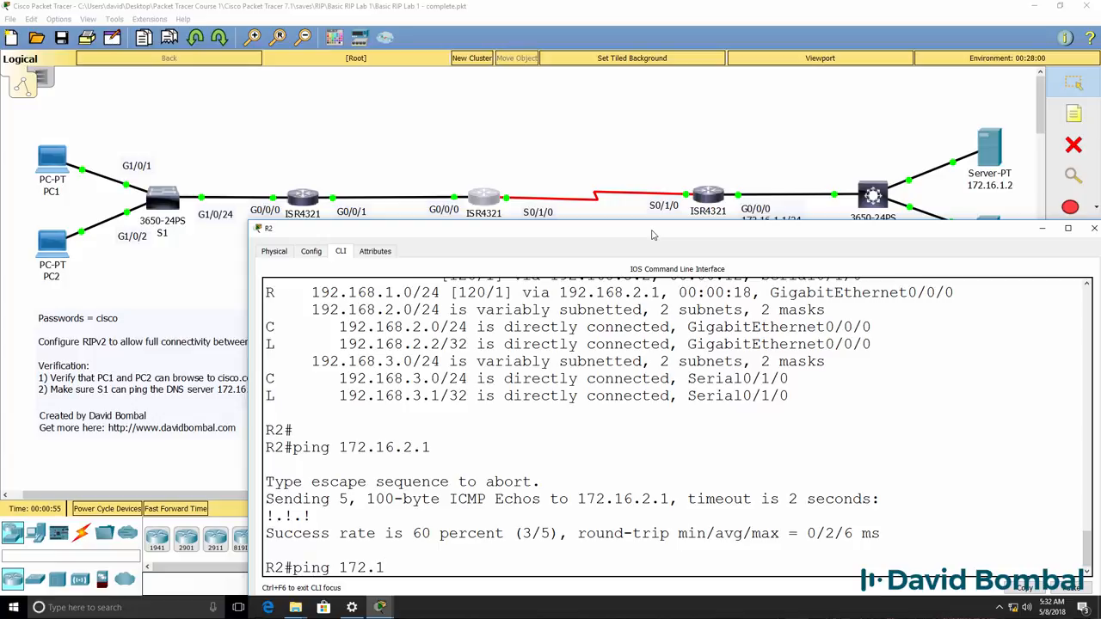
type("6.1.2")
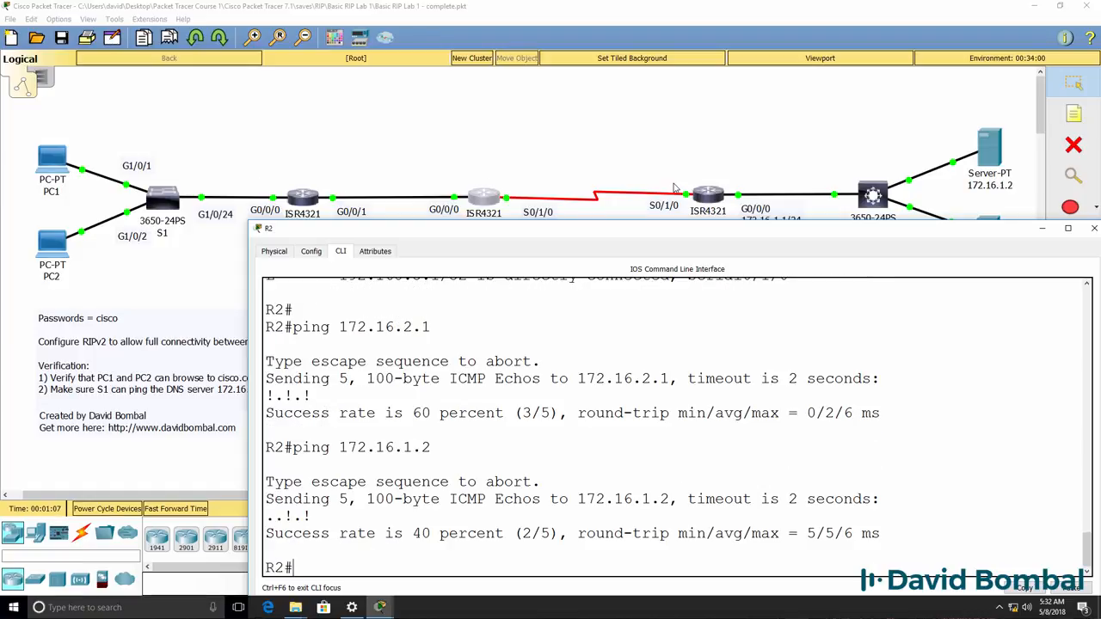
type("sh ip r")
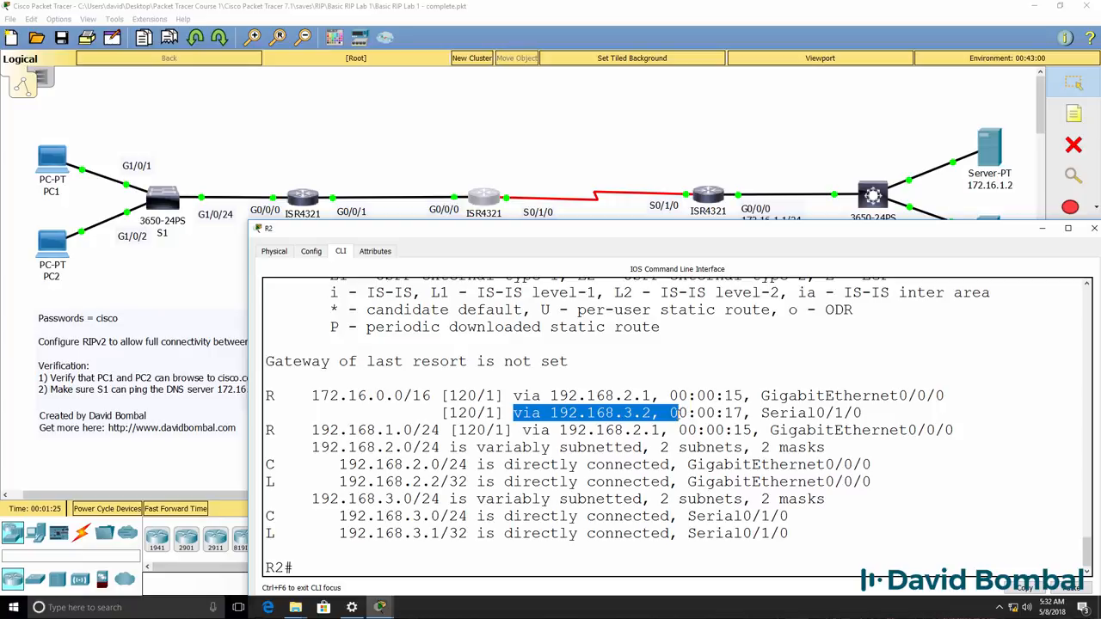
type("ping 172.16.1.2")
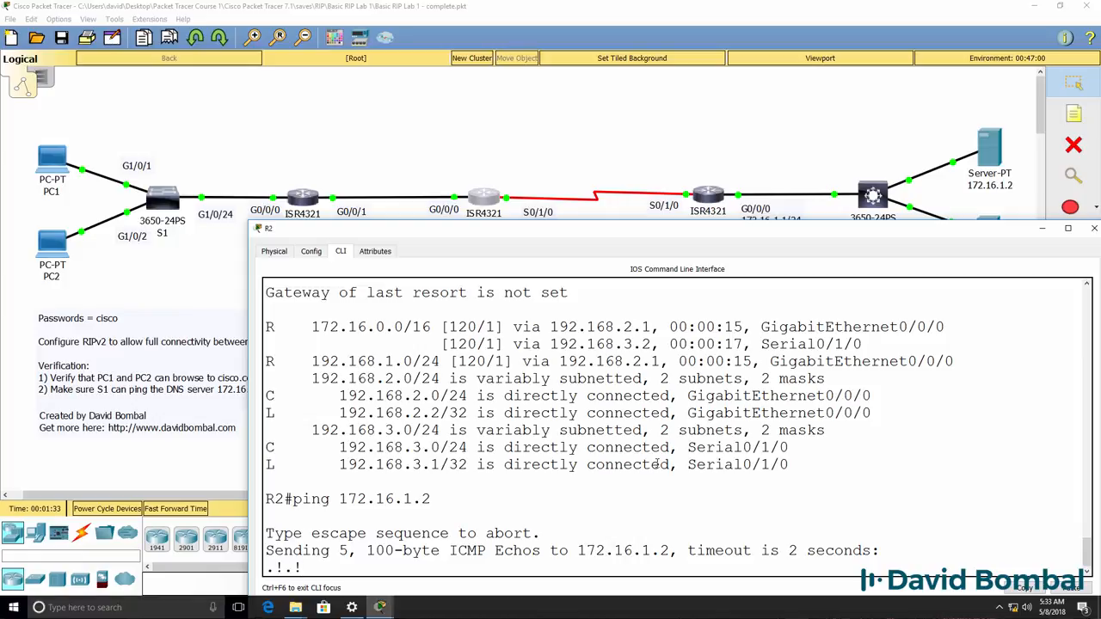
left_click(1094, 228)
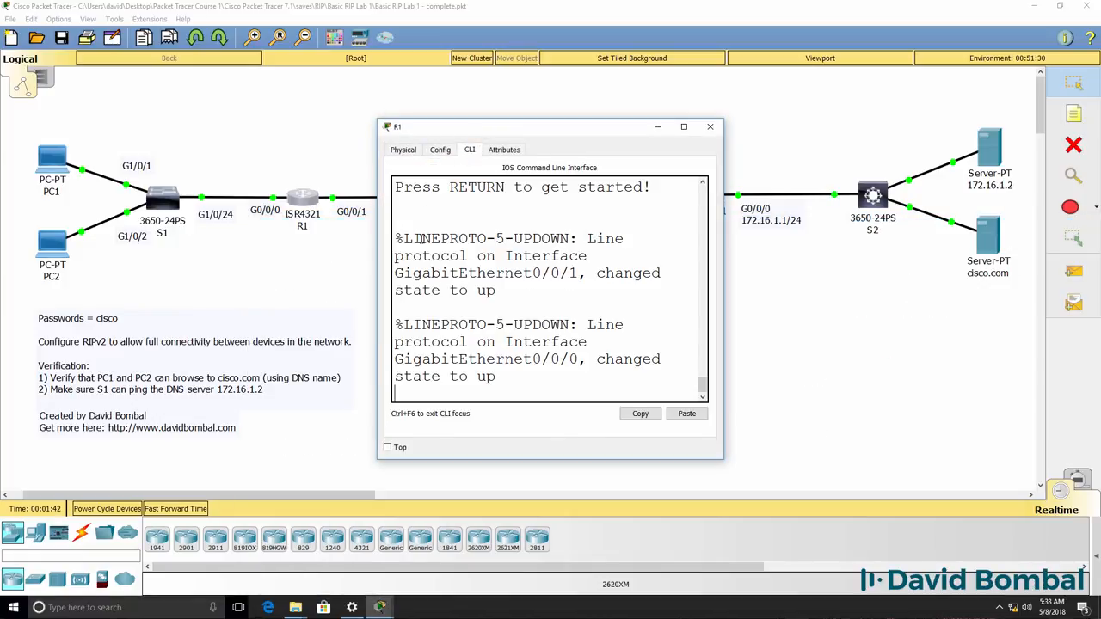
Enter no auto-summary under router rip on R1 and R3
type("en")
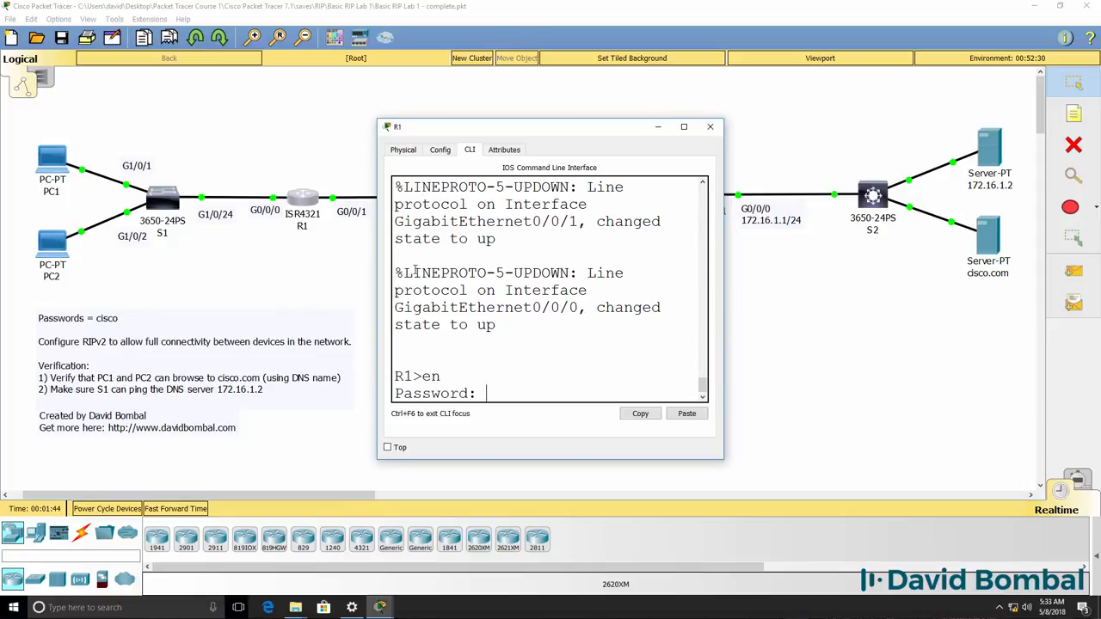
type("route")
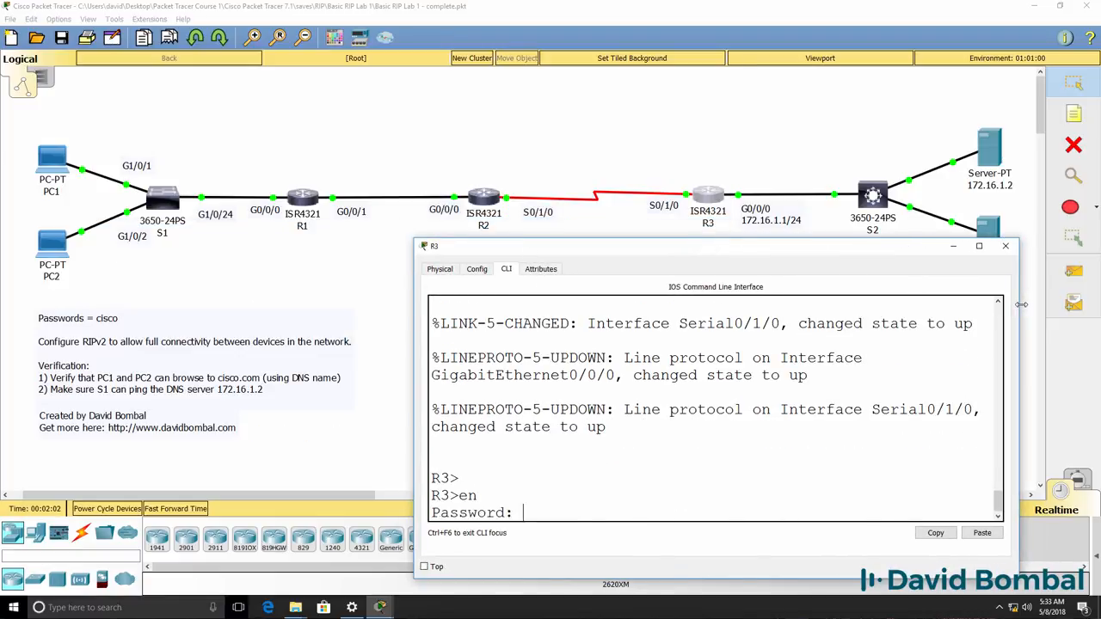
type("router rip")
type("no auto-summary")
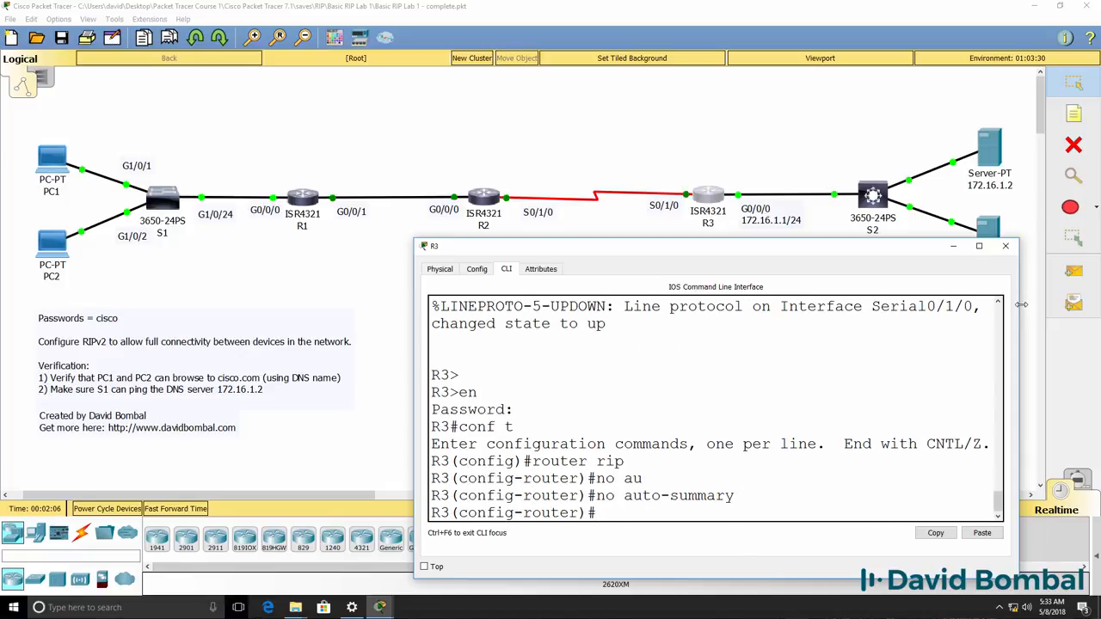
type("end")
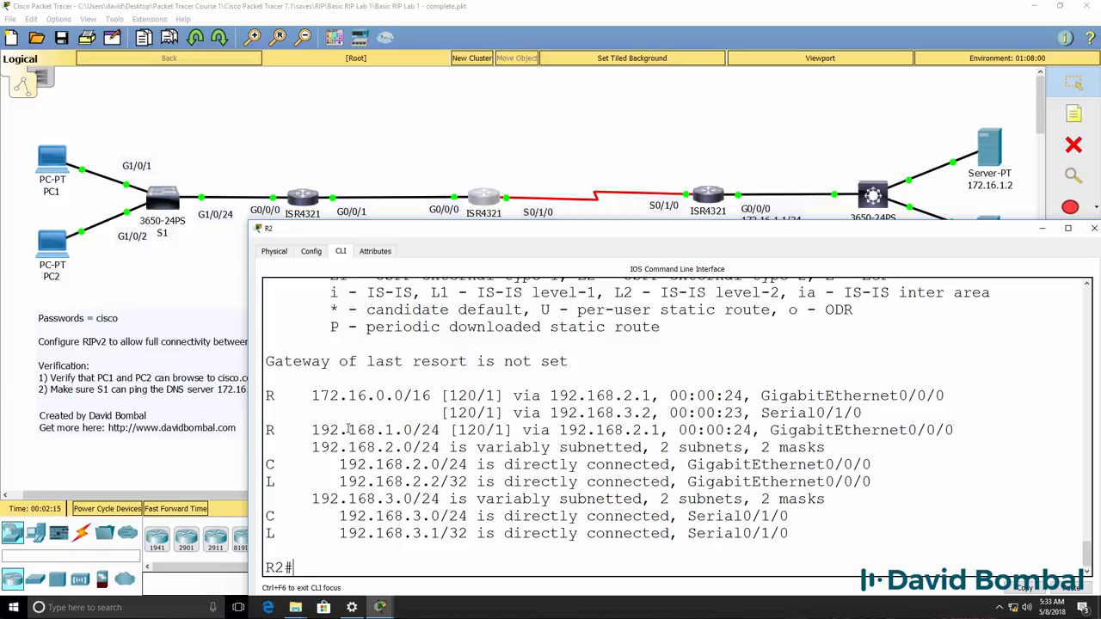
Clear R2's routes with clear ip route *, recheck the table, and ping 172.16 addresses
type("clear ip rout")
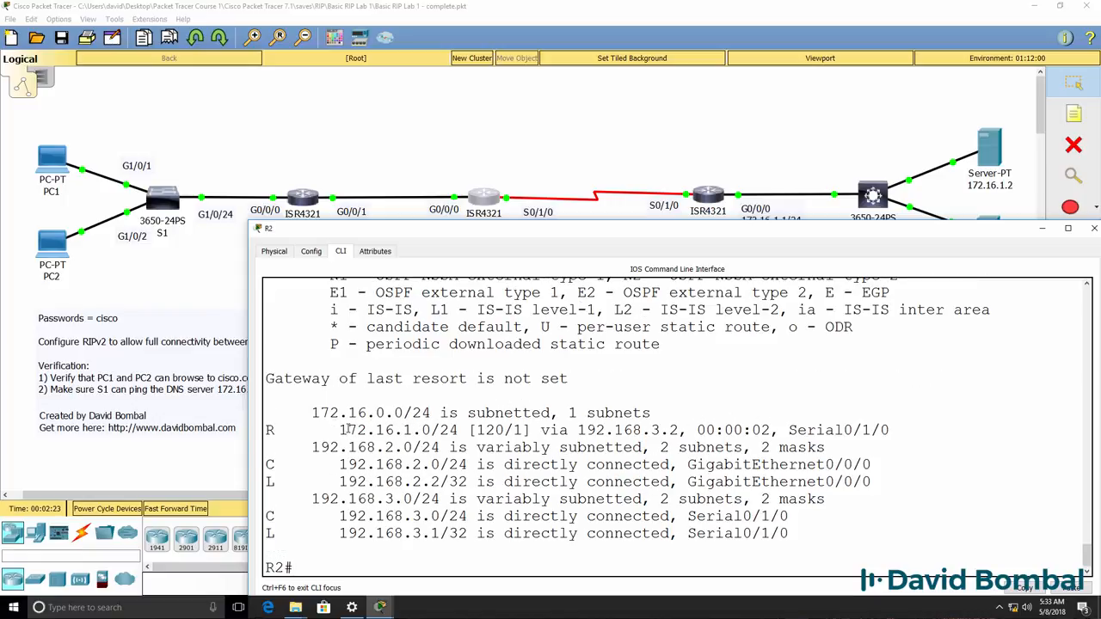
type("sh ip route")
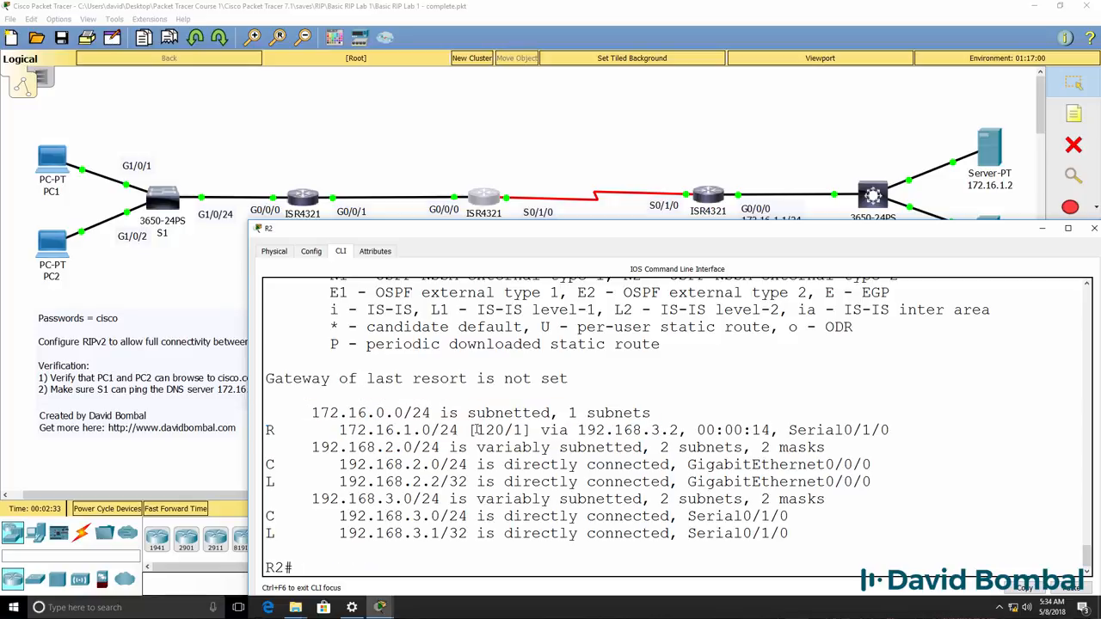
type("sh ip route")
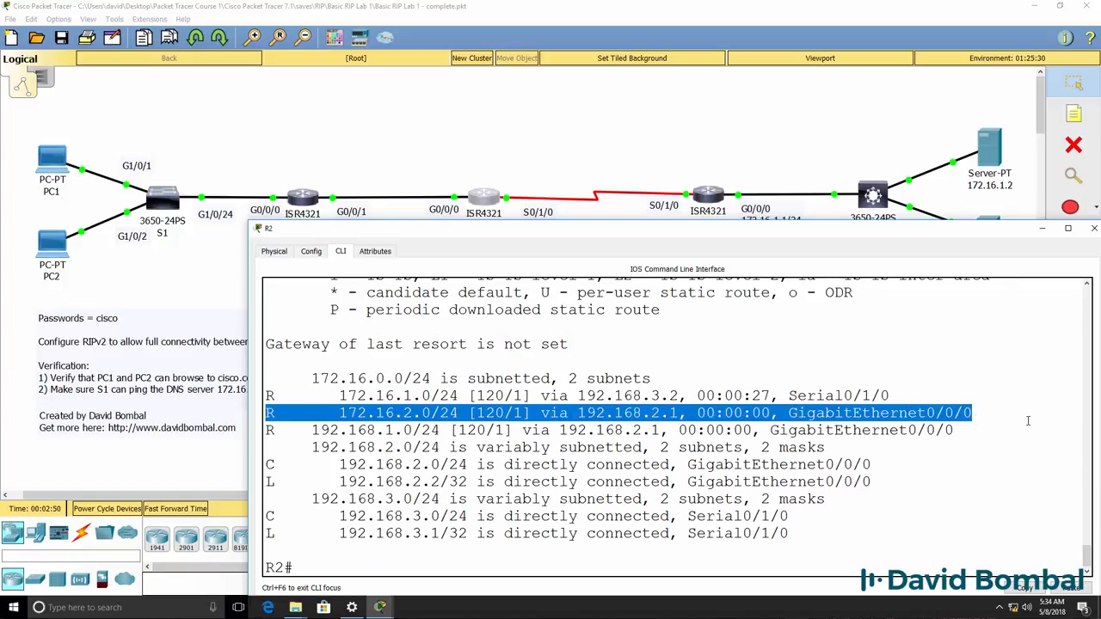
type("ping 172")
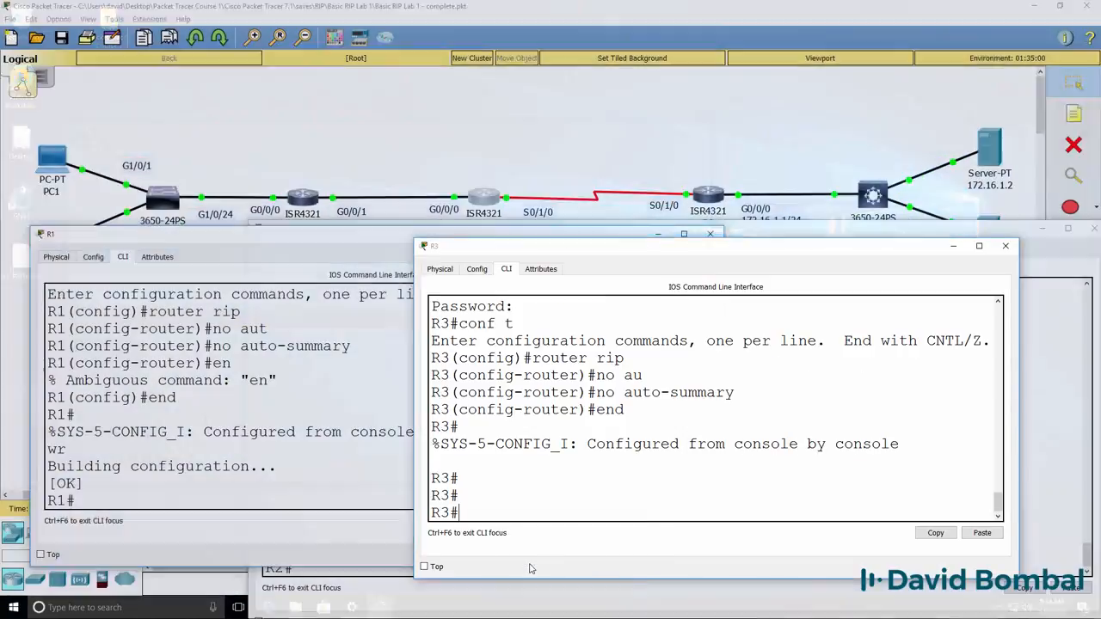
Save R3's running configuration with auto-summary disabled using the wr command
type("wr")
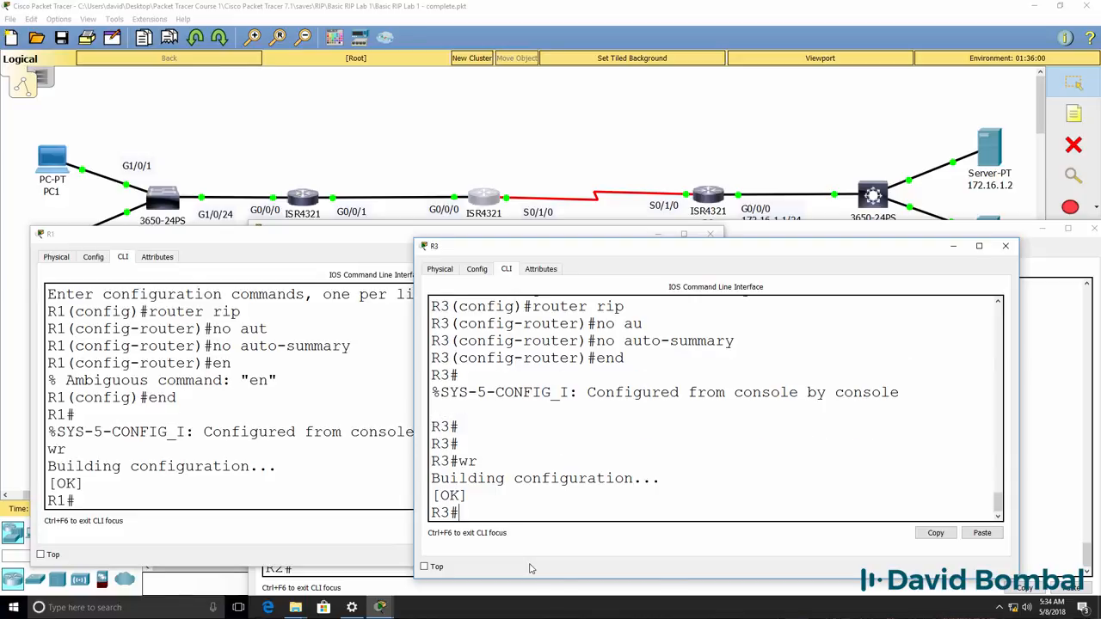